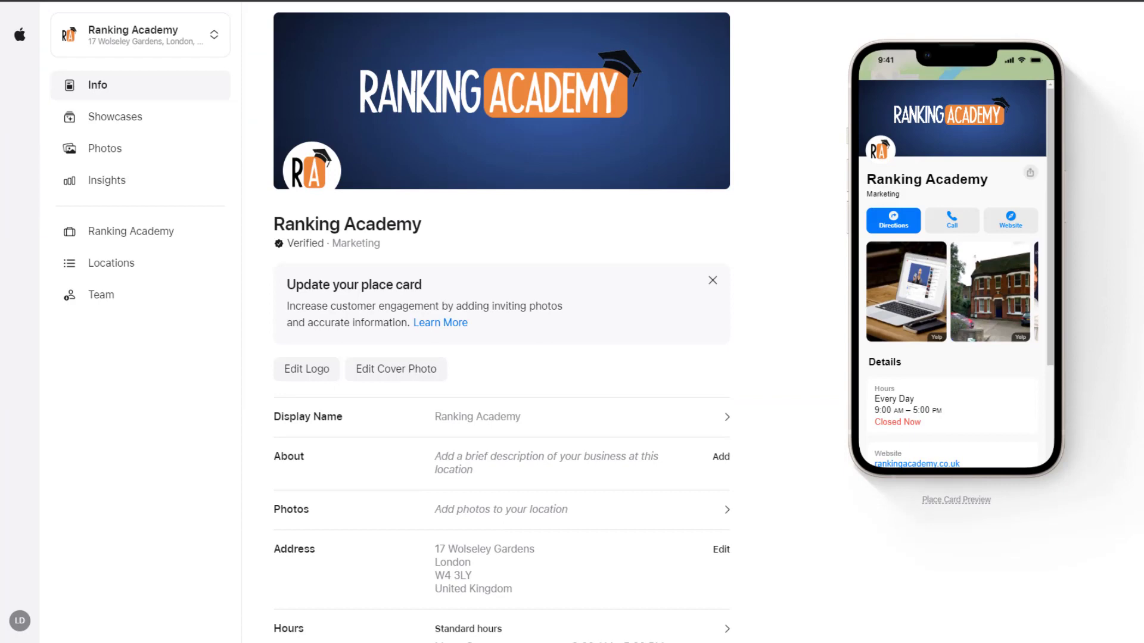
# Step: Review the Ranking Academy Info page details and go to its Showcases section
pyautogui.scroll(-3)
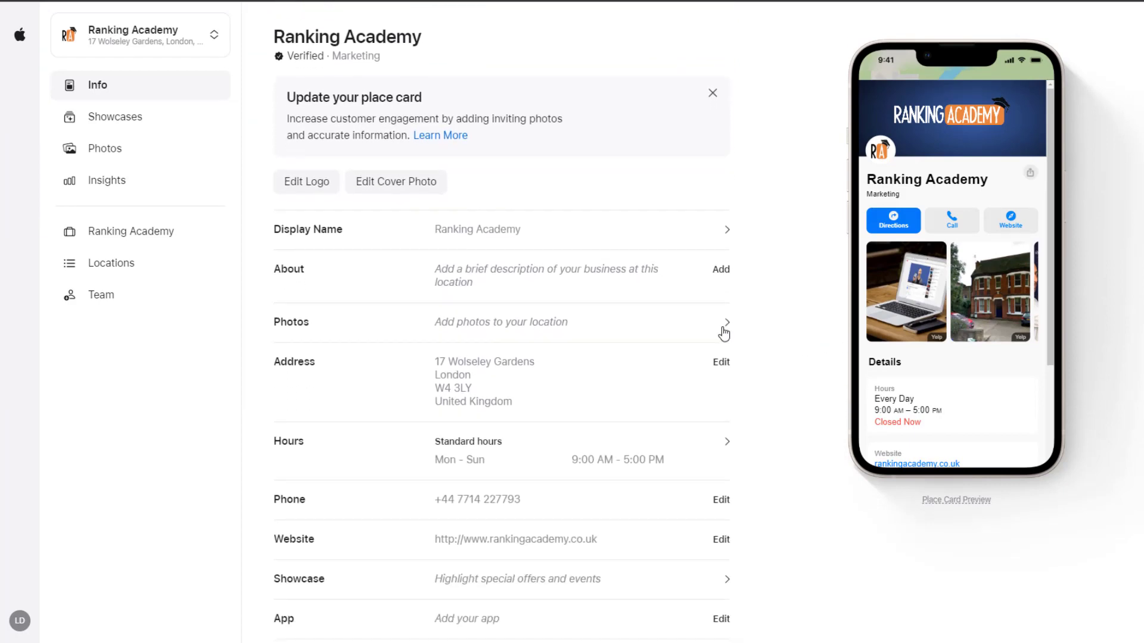
pyautogui.click(725, 322)
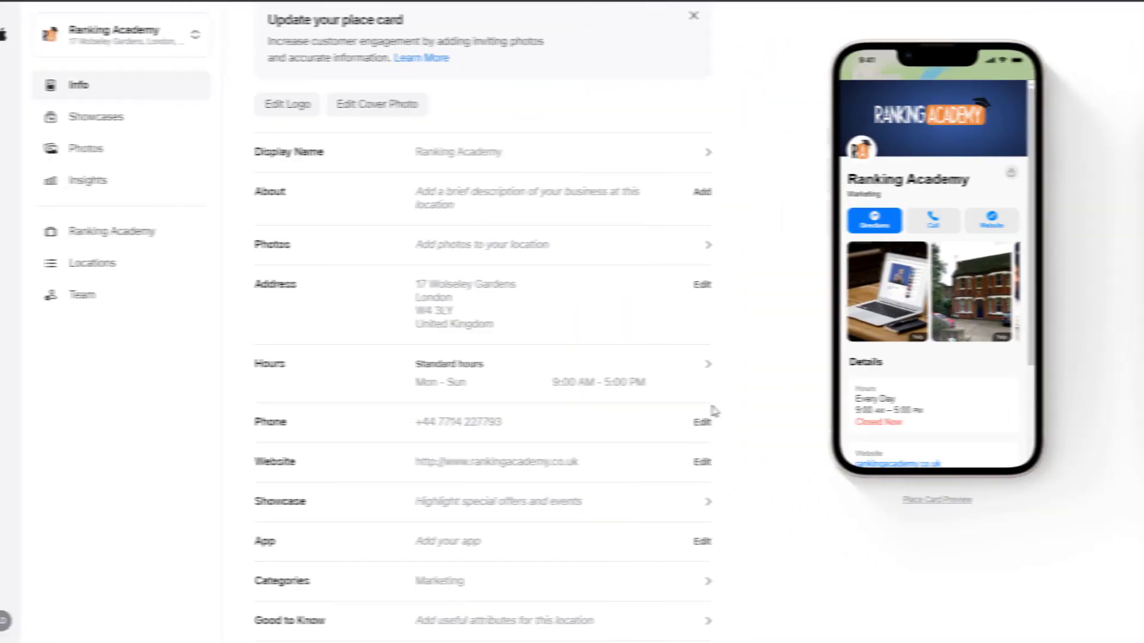
pyautogui.click(481, 372)
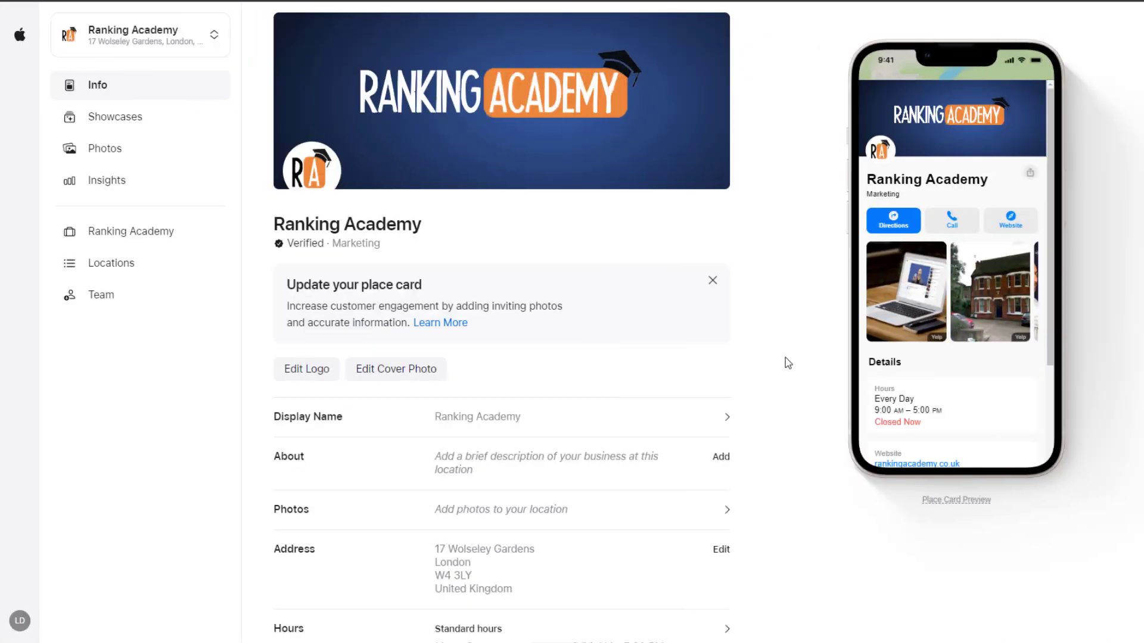
pyautogui.scroll(-3)
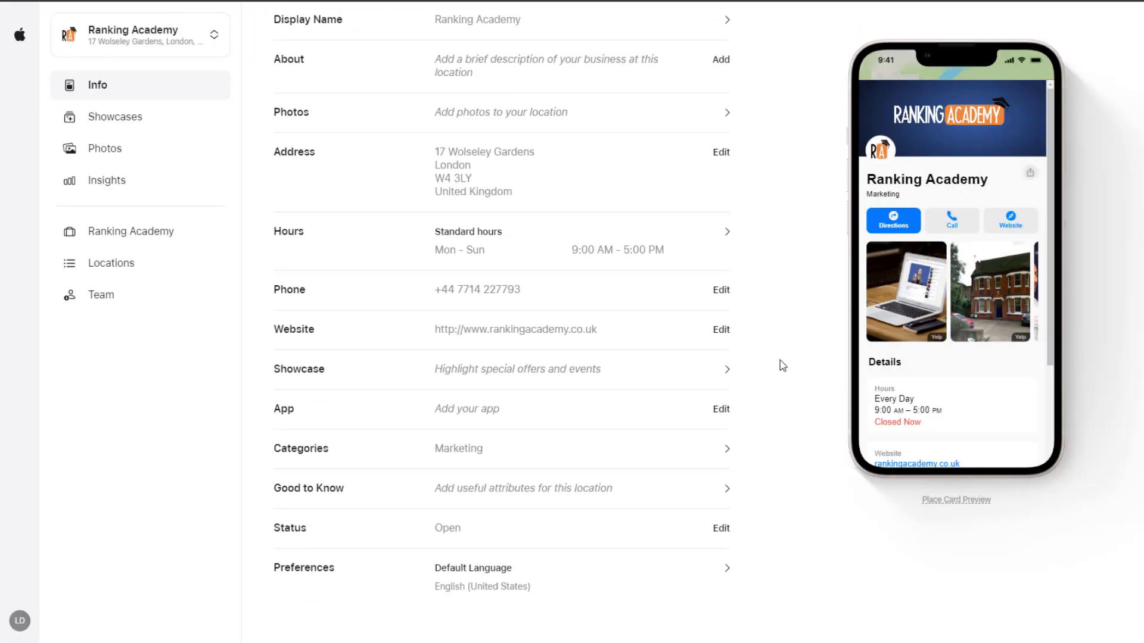
pyautogui.scroll(-3)
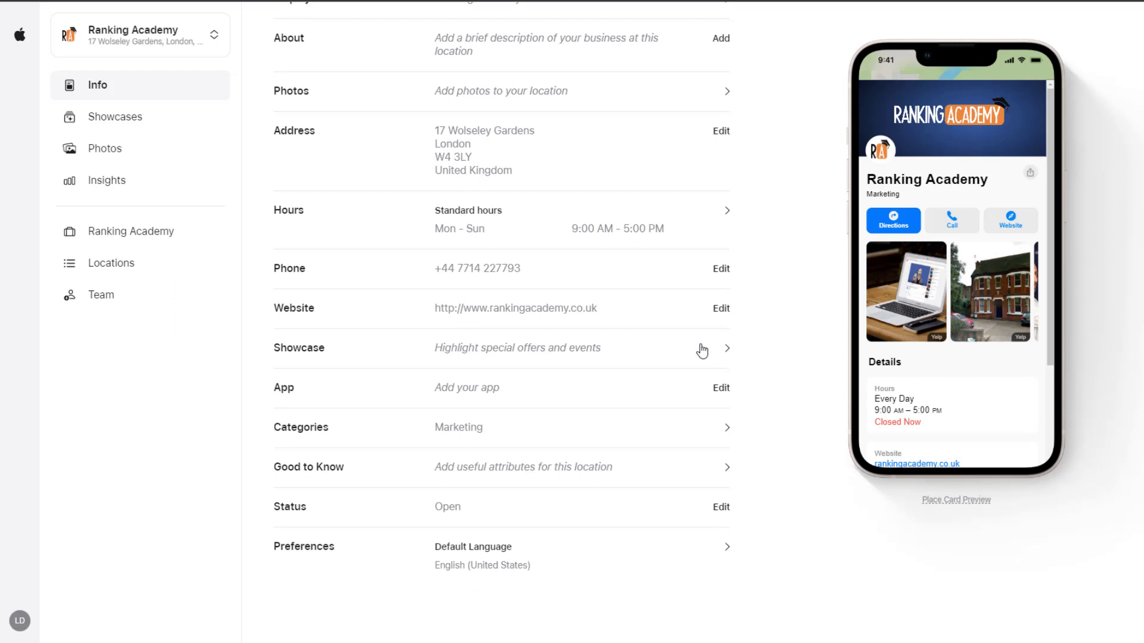
pyautogui.click(116, 117)
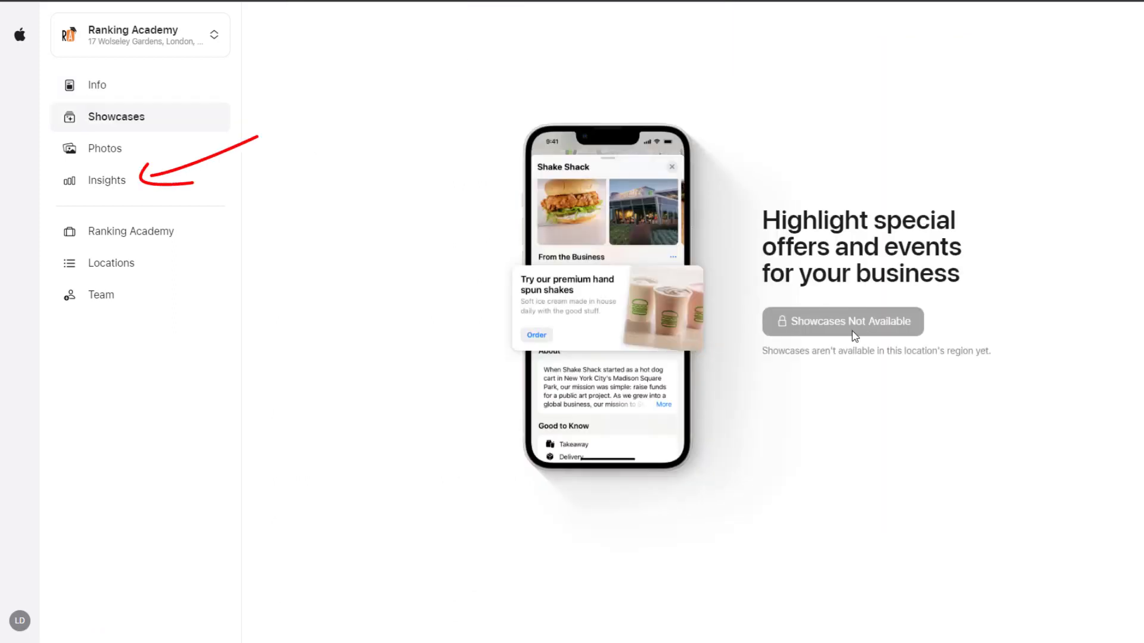
# Step: View the Insights search statistics for Ranking Academy, then return to the Business Connect landing page
pyautogui.click(107, 180)
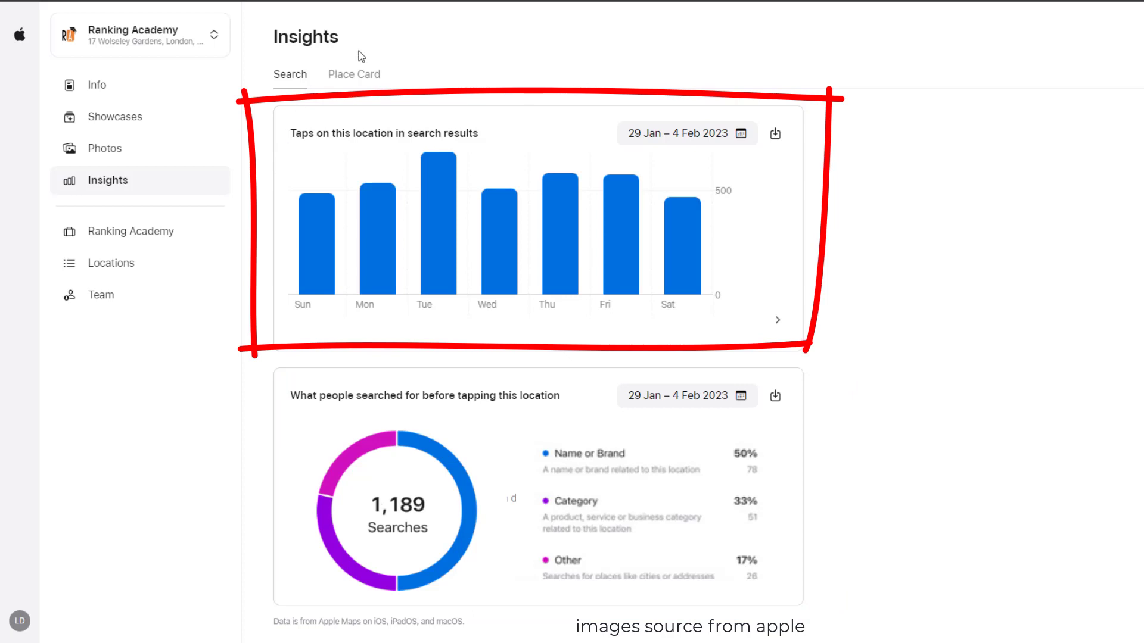
pyautogui.click(353, 73)
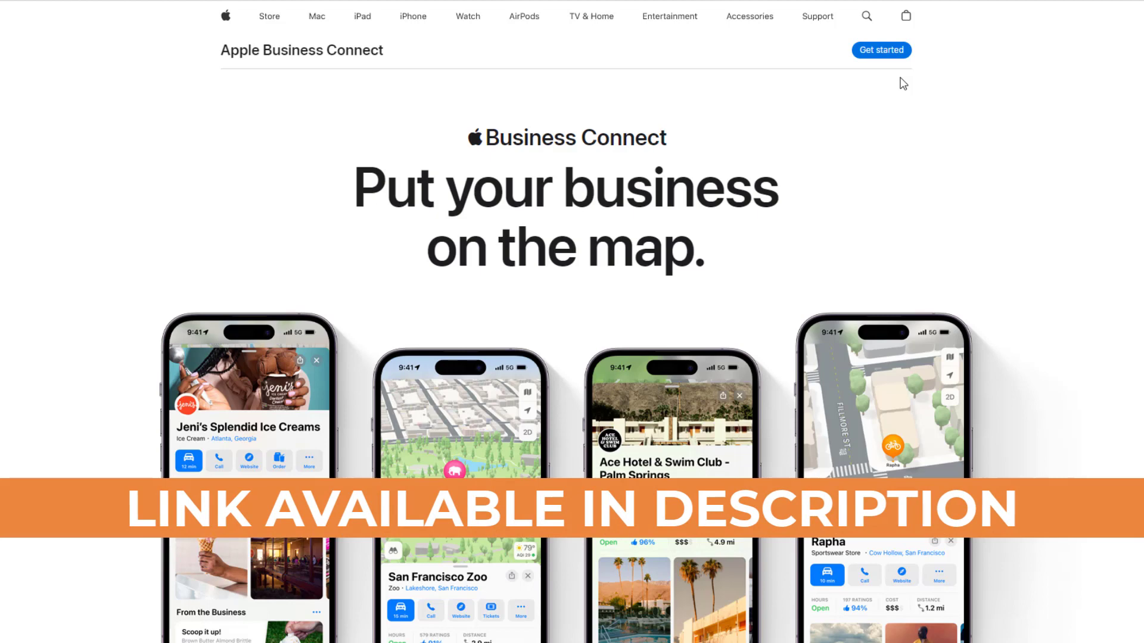
pyautogui.moveTo(881, 50)
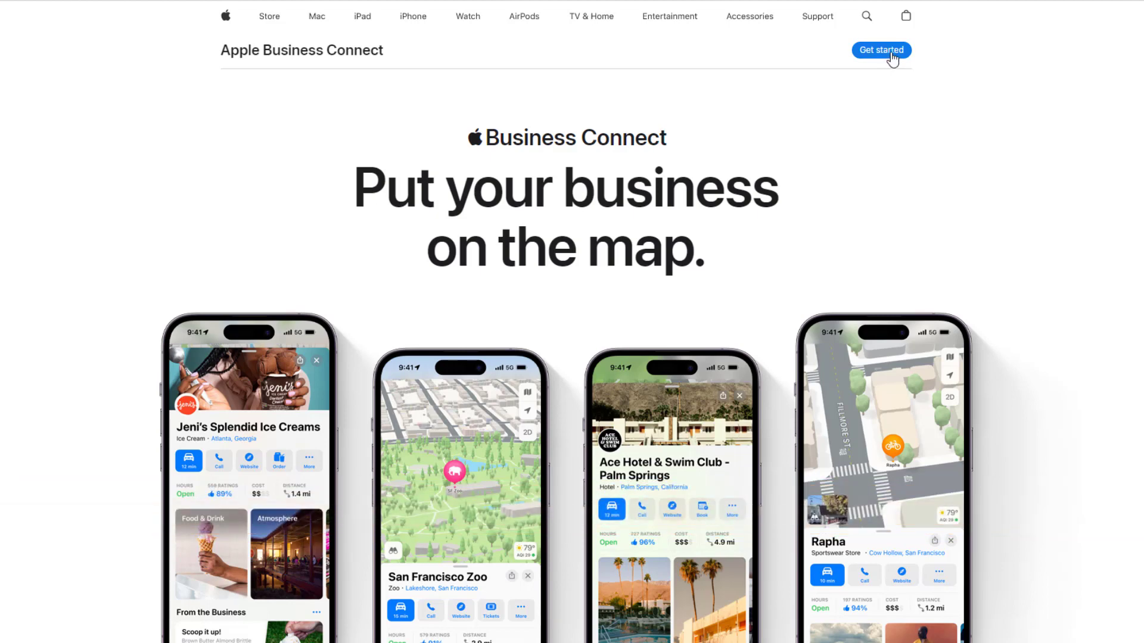
# Step: Start Business Connect setup for a small business, reaching the Apple ID sign-in prompt
pyautogui.click(879, 50)
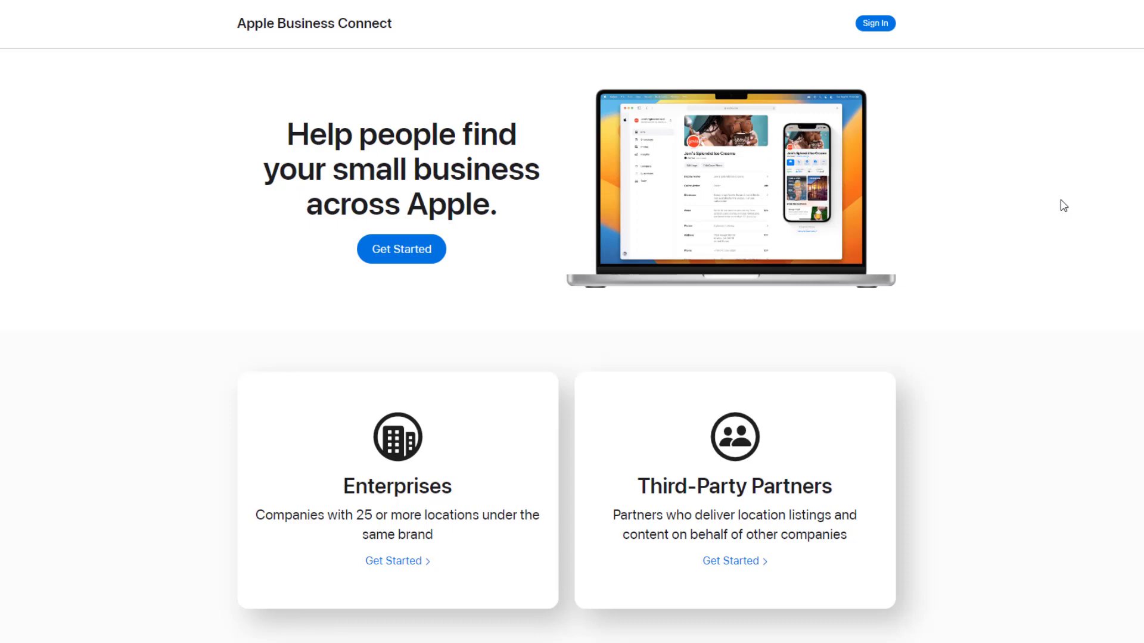
pyautogui.click(401, 249)
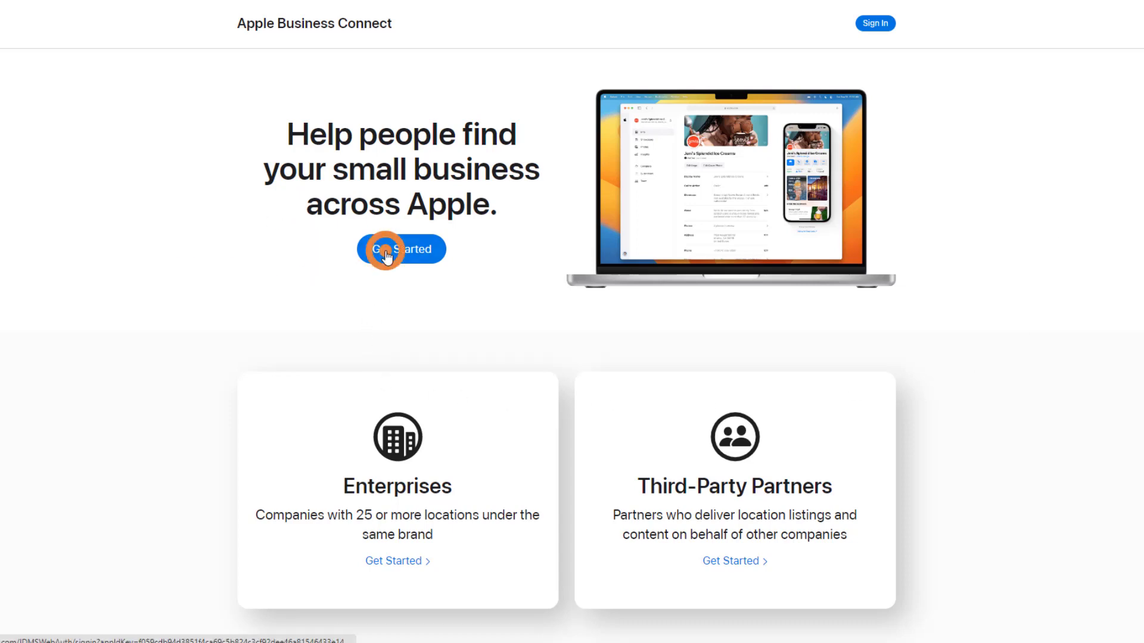
pyautogui.click(401, 249)
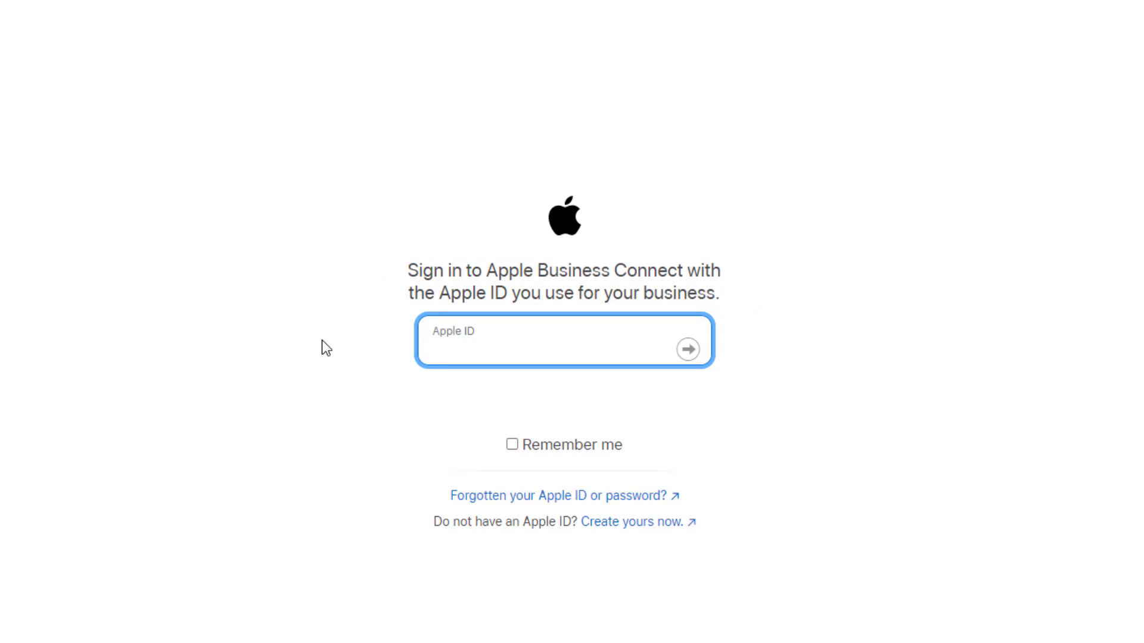
pyautogui.write('example@gmail.com')
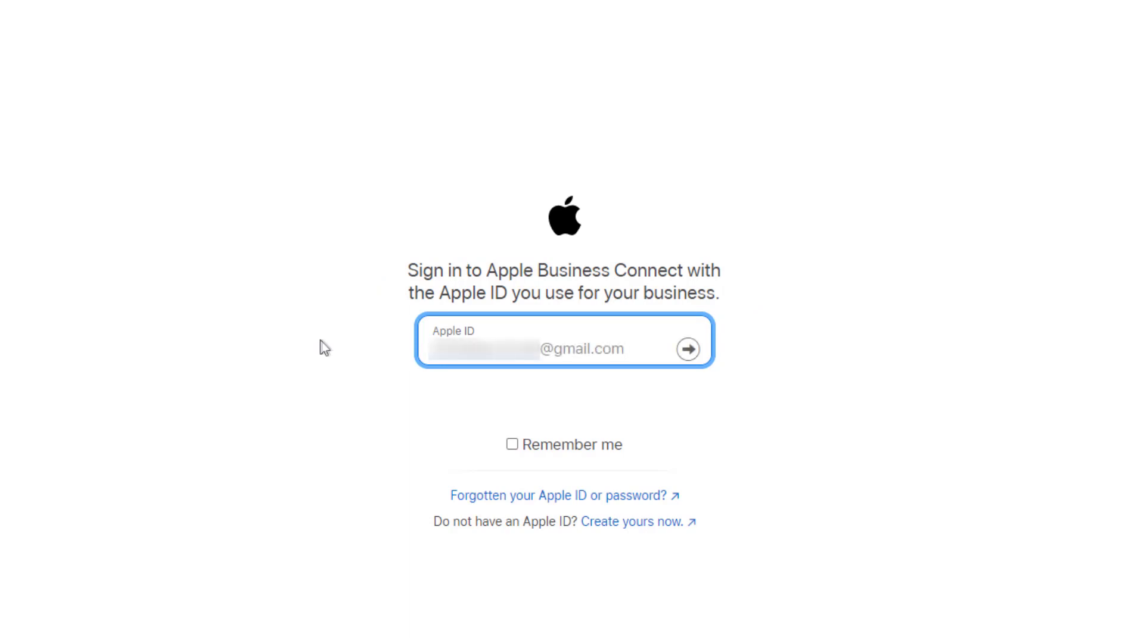
pyautogui.click(687, 349)
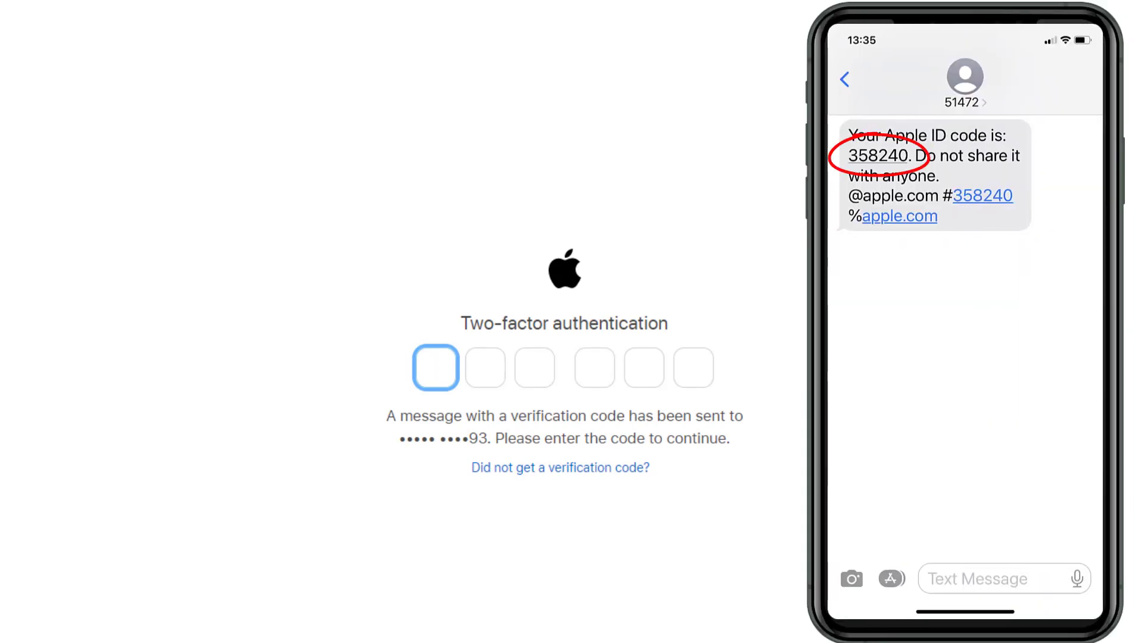
pyautogui.write('3')
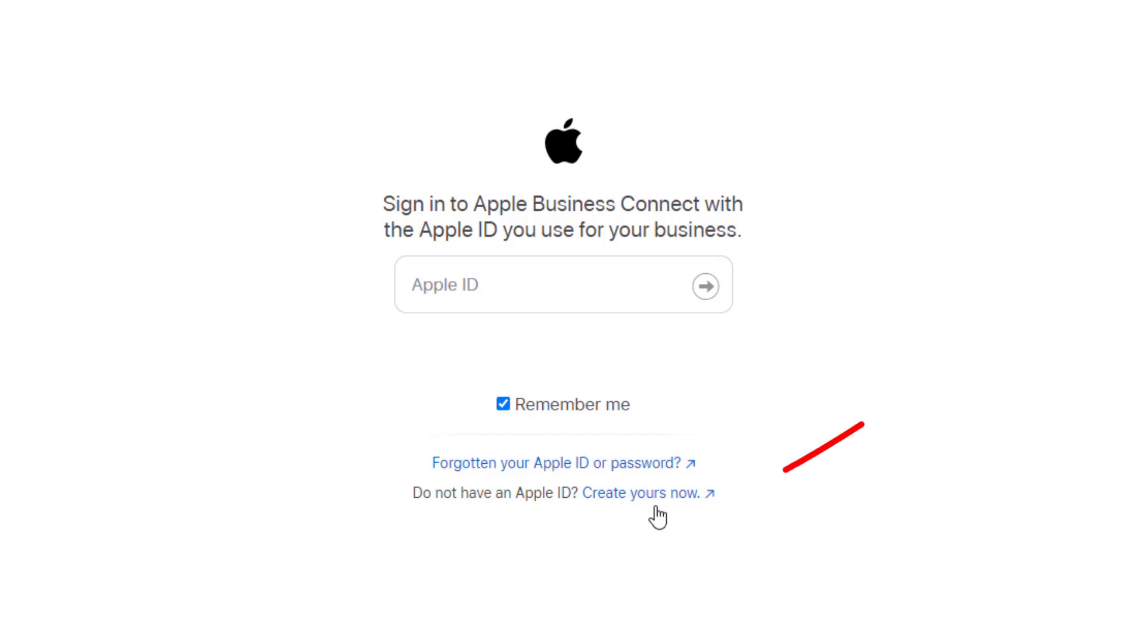
# Step: Create a new Apple ID, entering the email and phone verification codes to confirm it
pyautogui.click(641, 494)
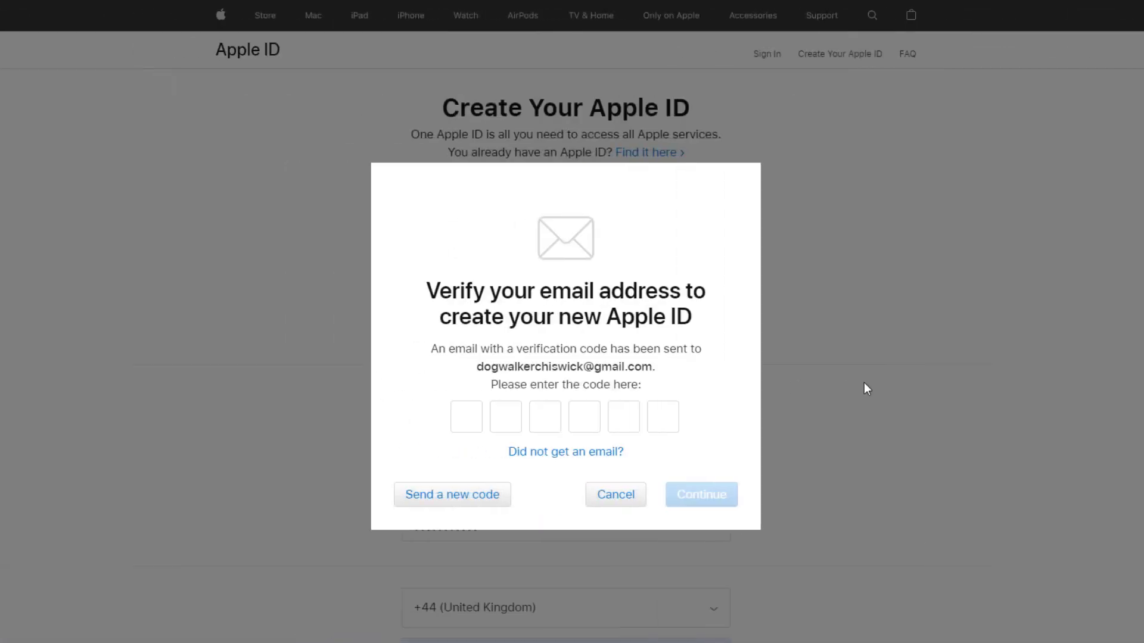
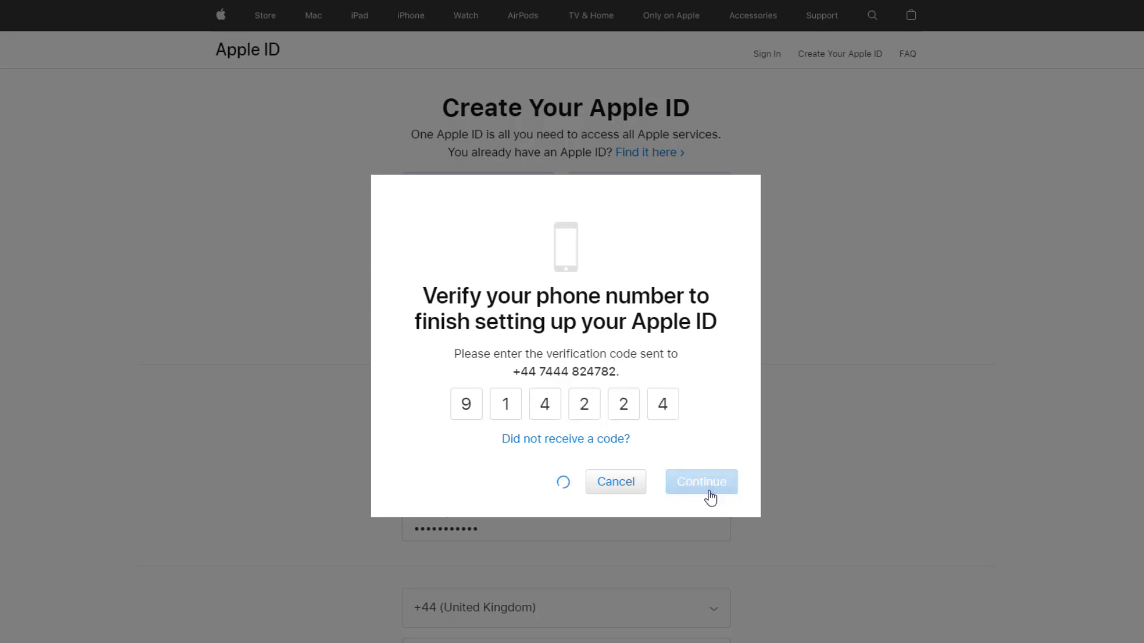
pyautogui.click(700, 482)
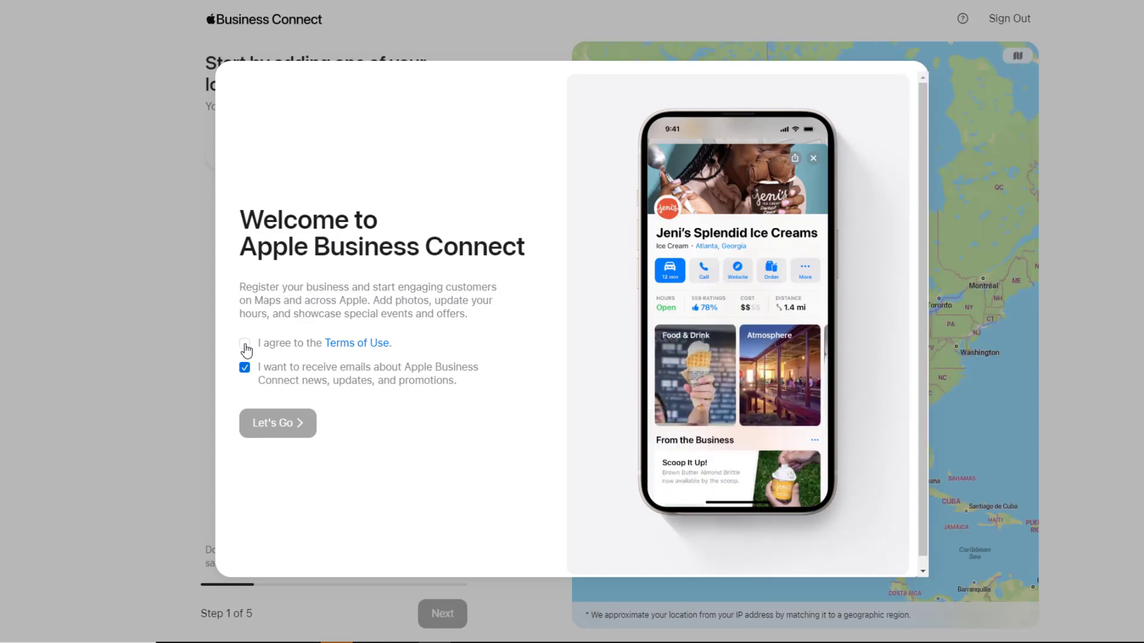
# Step: Agree to the Terms of Use and proceed to step 1 of 5, adding a business location
pyautogui.click(244, 343)
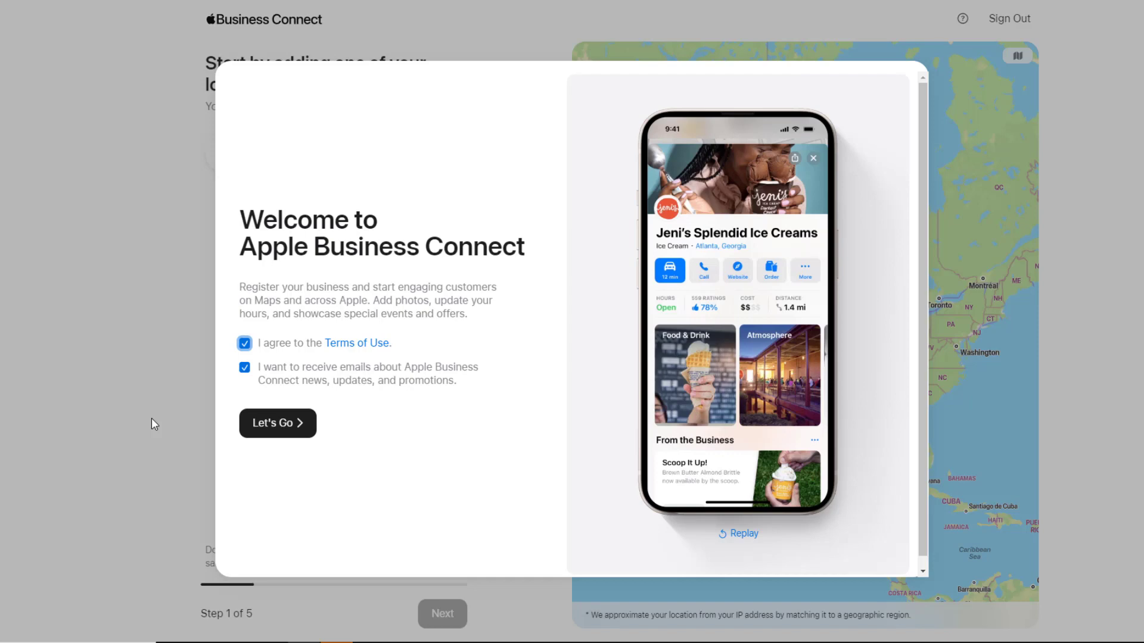
pyautogui.click(277, 423)
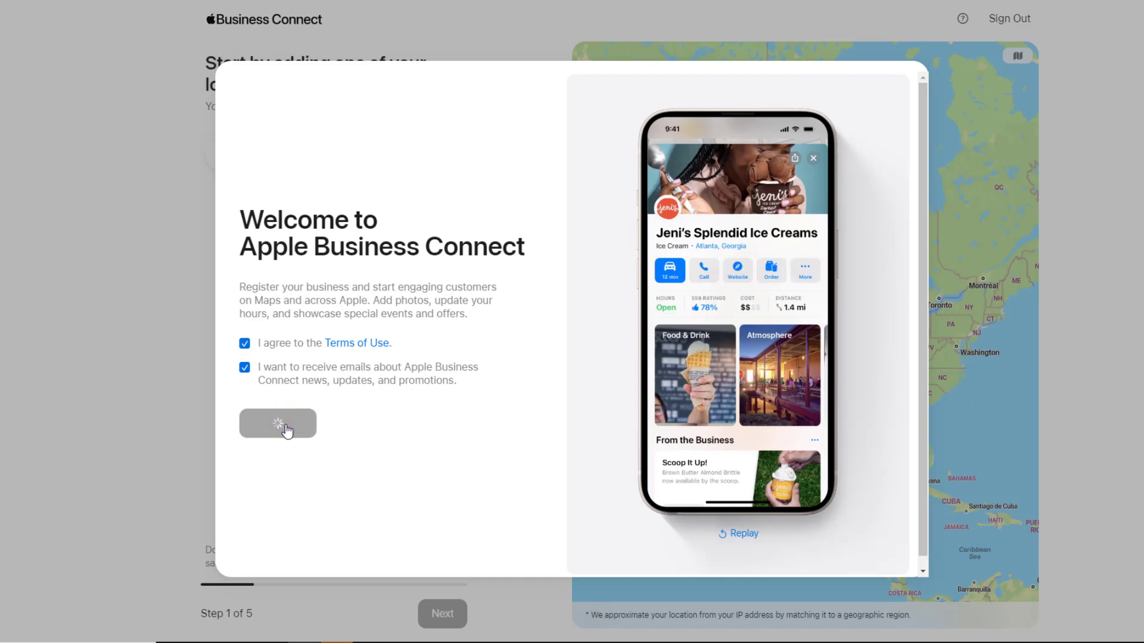
pyautogui.click(278, 424)
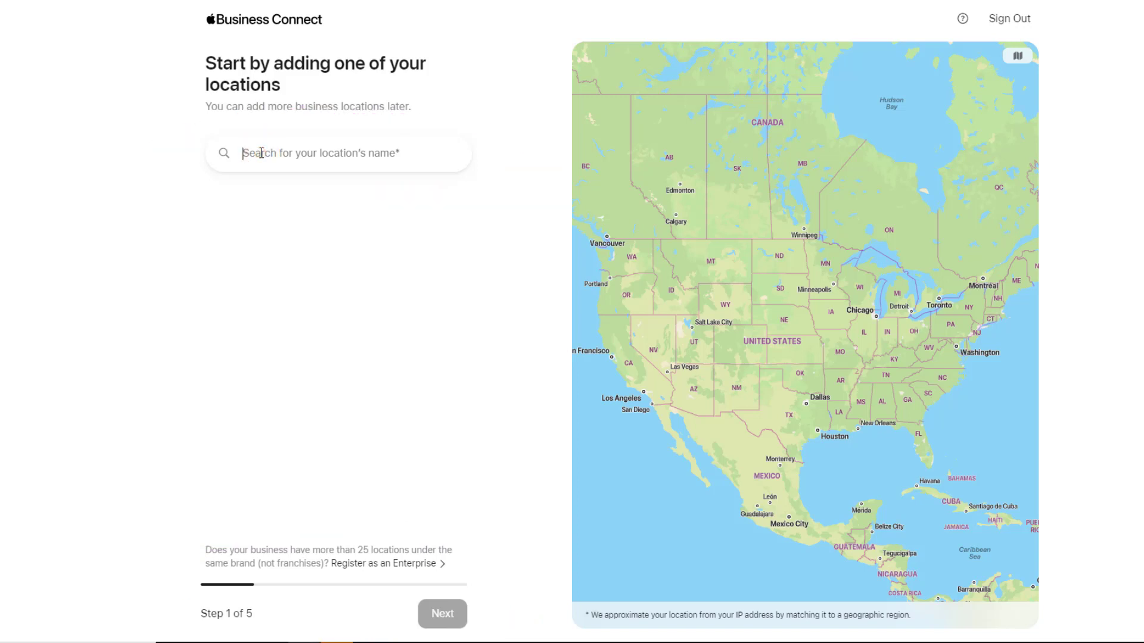
pyautogui.write('dog walker chiswick')
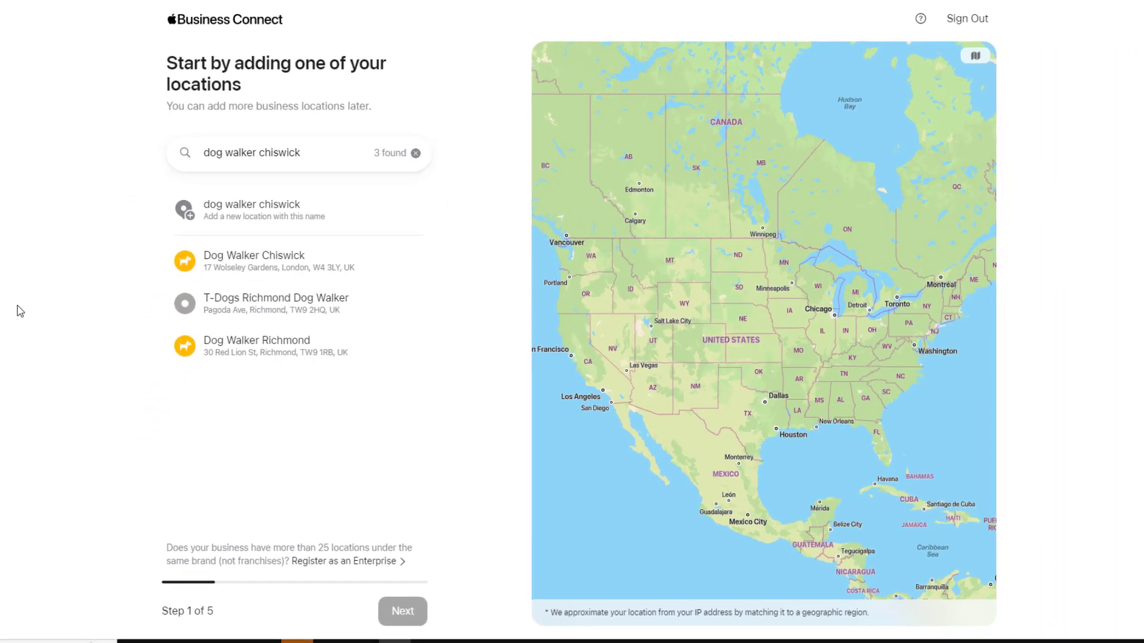
pyautogui.click(254, 261)
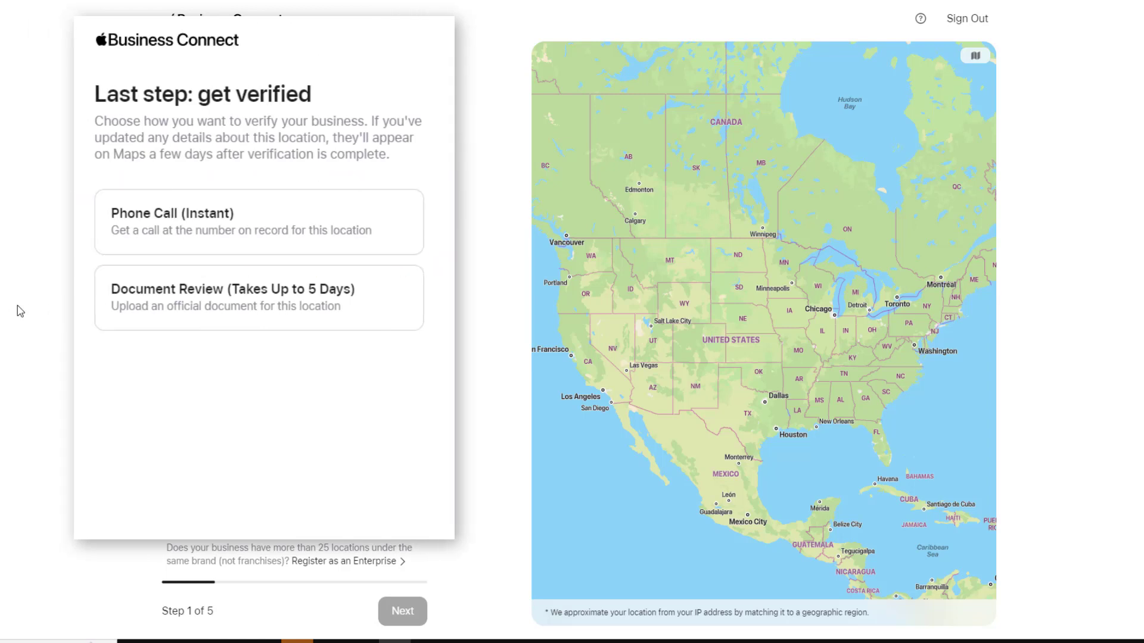
pyautogui.click(258, 297)
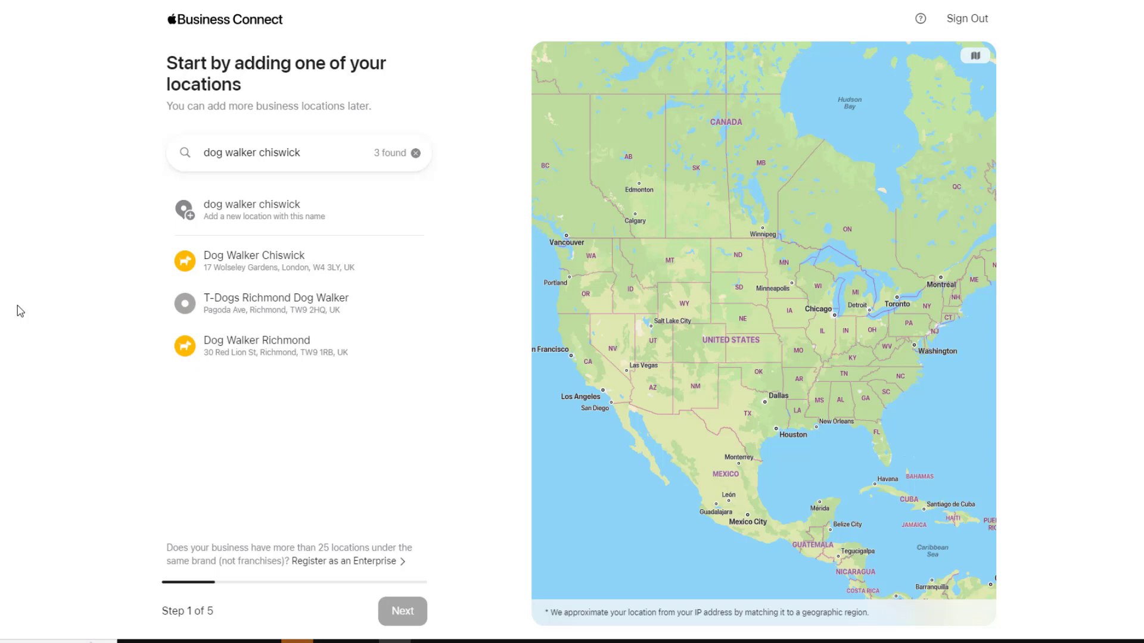
pyautogui.click(254, 260)
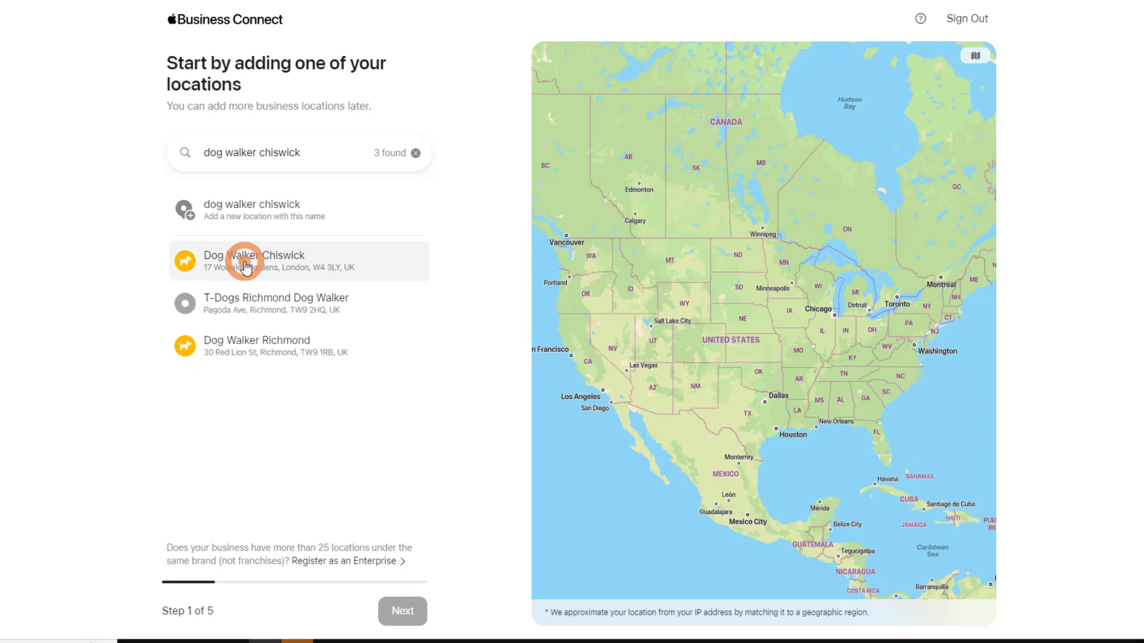
pyautogui.click(255, 261)
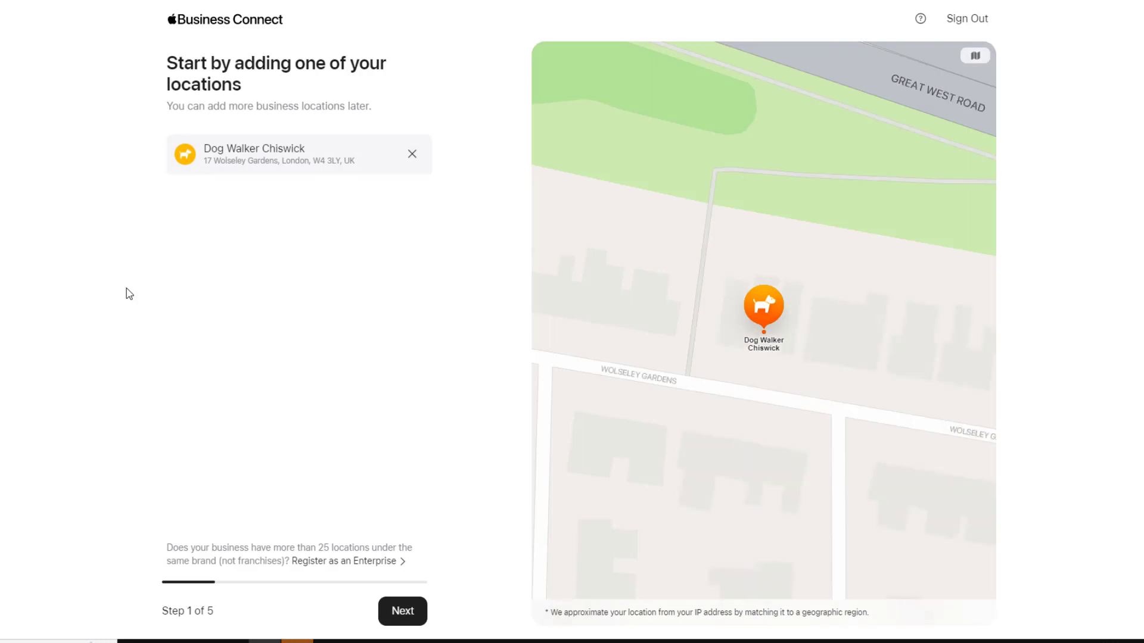
pyautogui.click(401, 611)
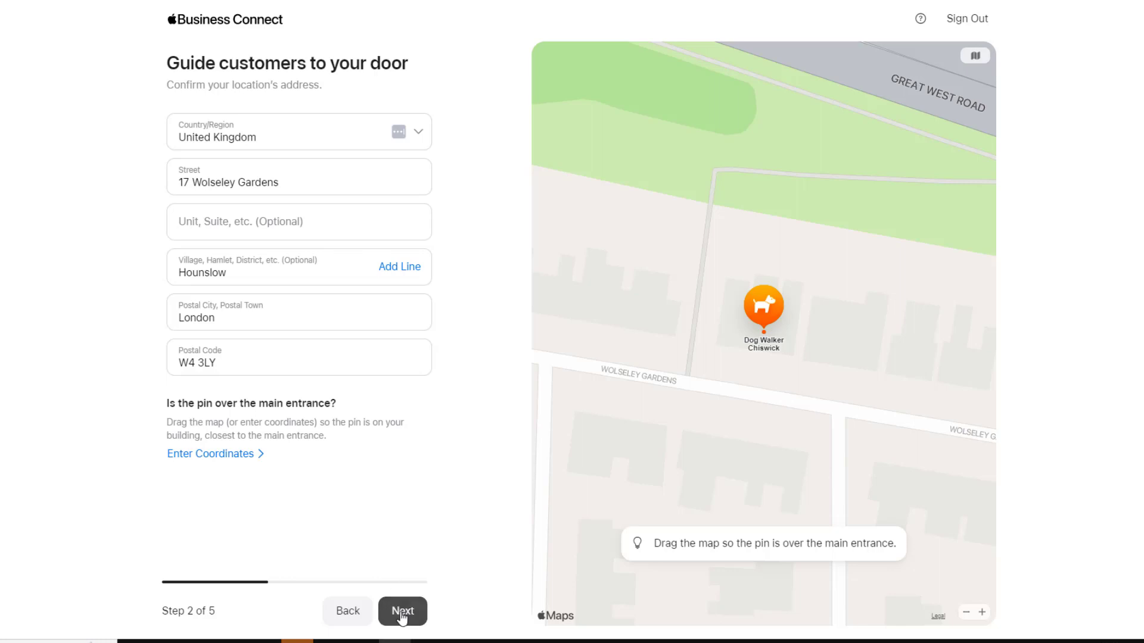
pyautogui.click(402, 611)
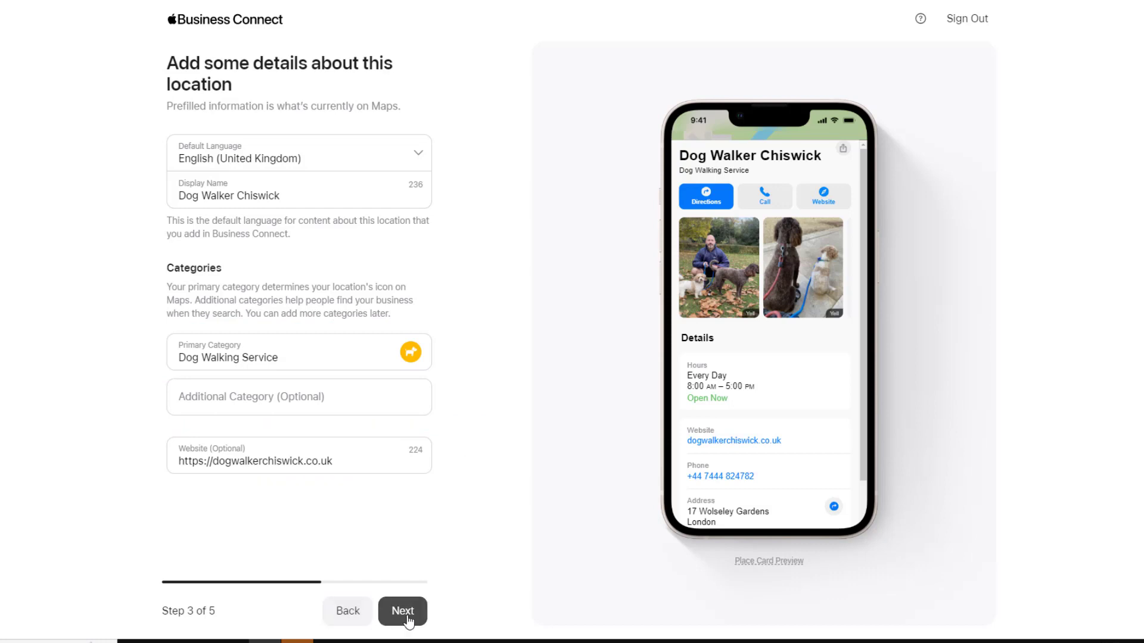
# Step: Accept the prefilled location and company details (name, address, phone) to reach step 5 of 5
pyautogui.click(402, 610)
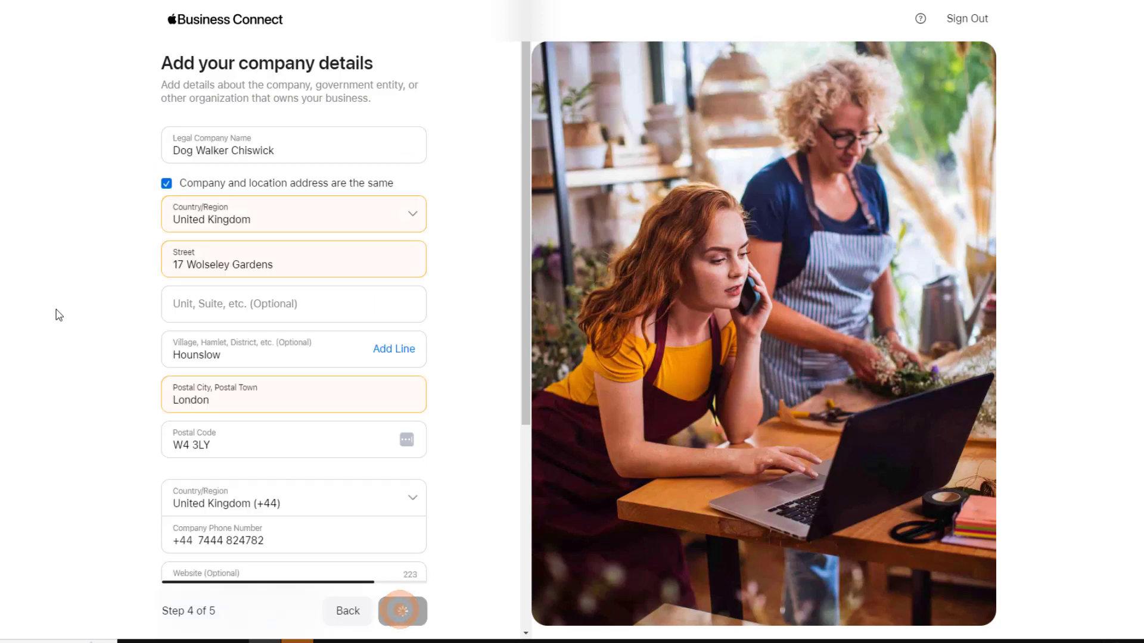
pyautogui.click(400, 610)
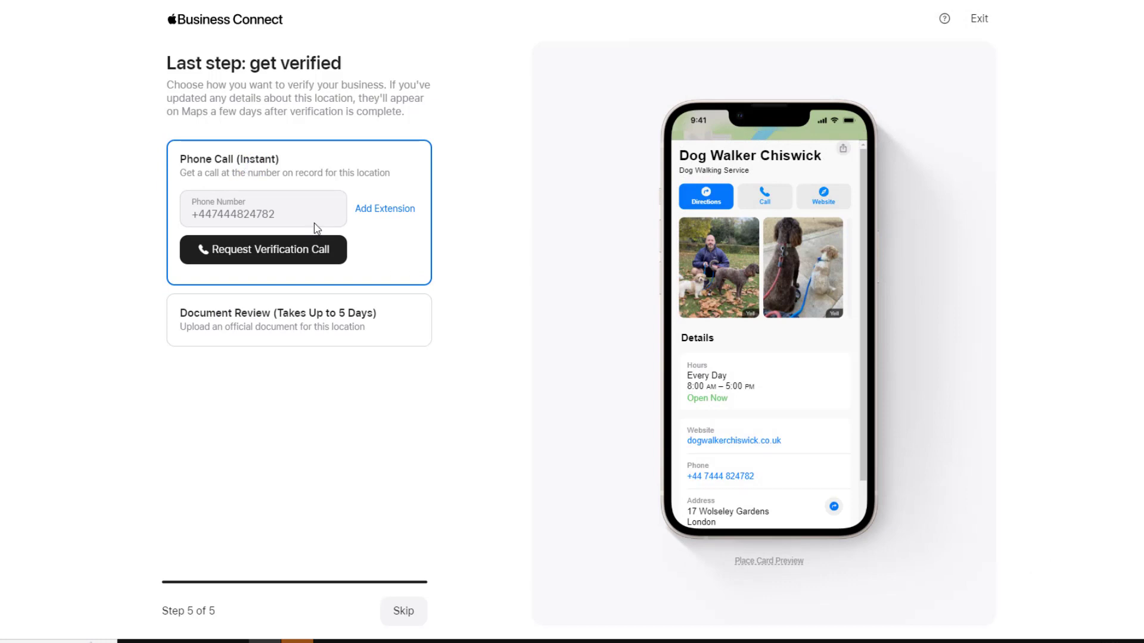
# Step: Request the verification call, enter the four-digit code and finish registering Dog Walker Chiswick as Verified
pyautogui.click(262, 249)
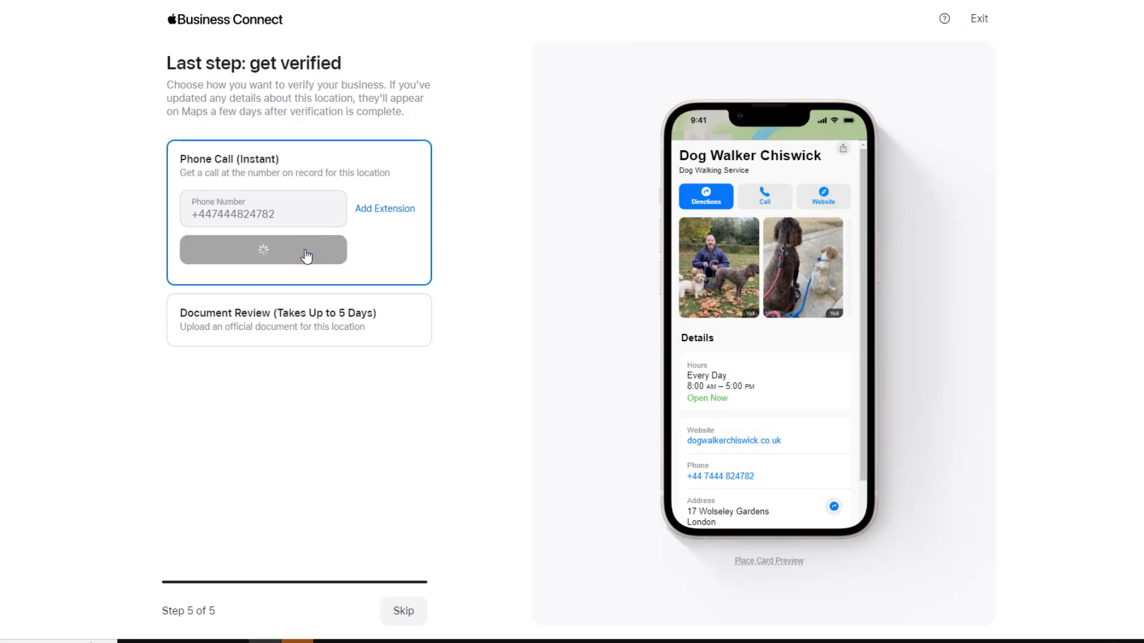
pyautogui.click(262, 249)
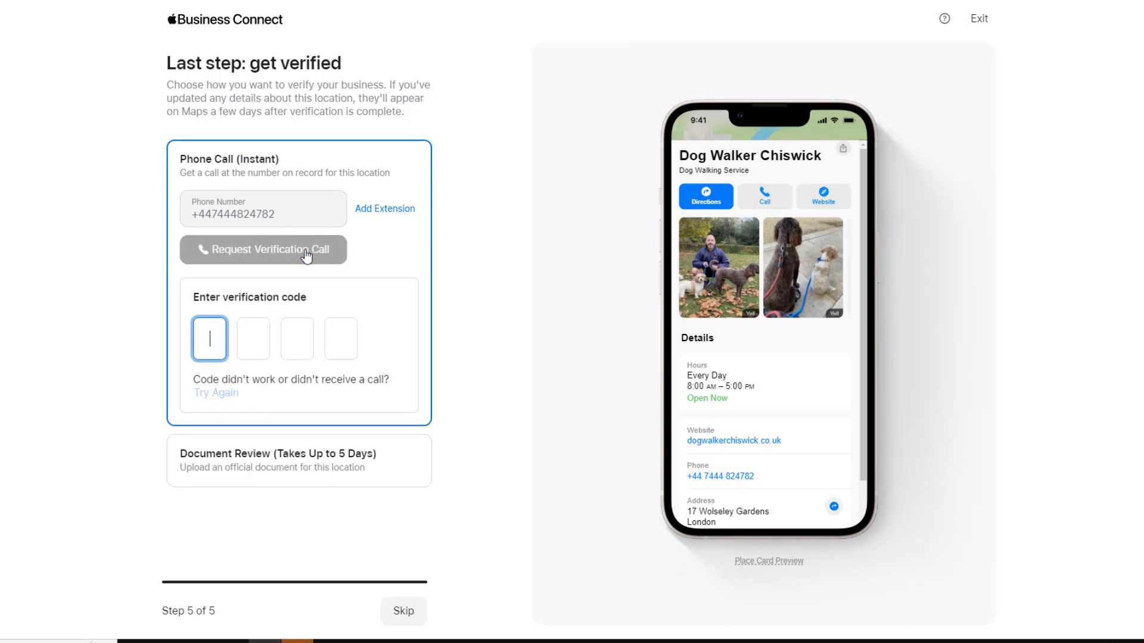
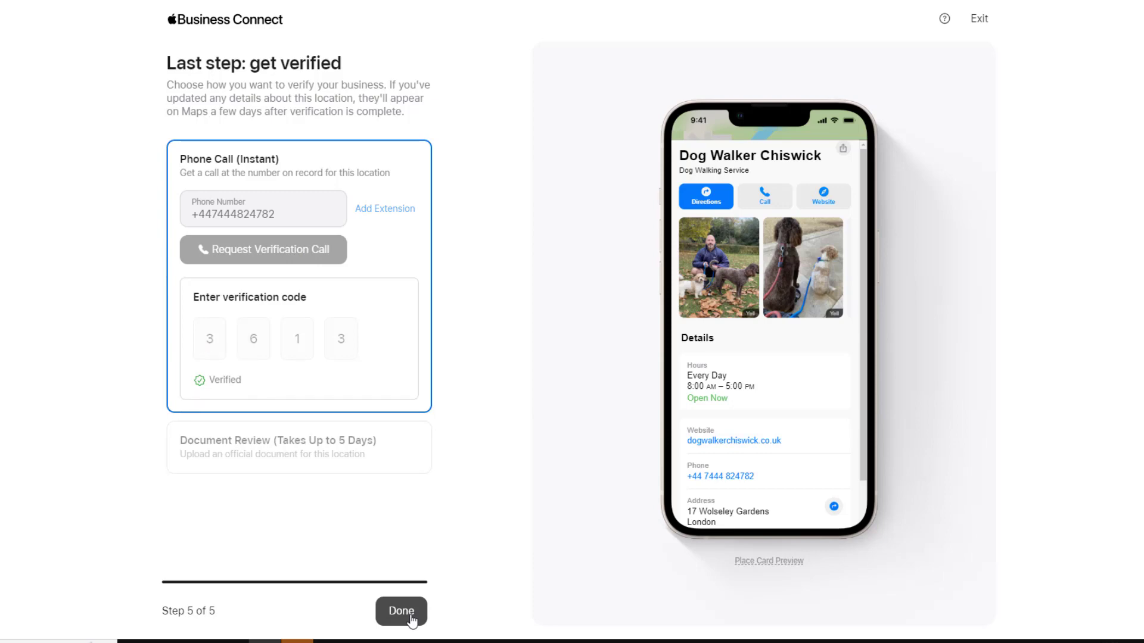
pyautogui.click(400, 611)
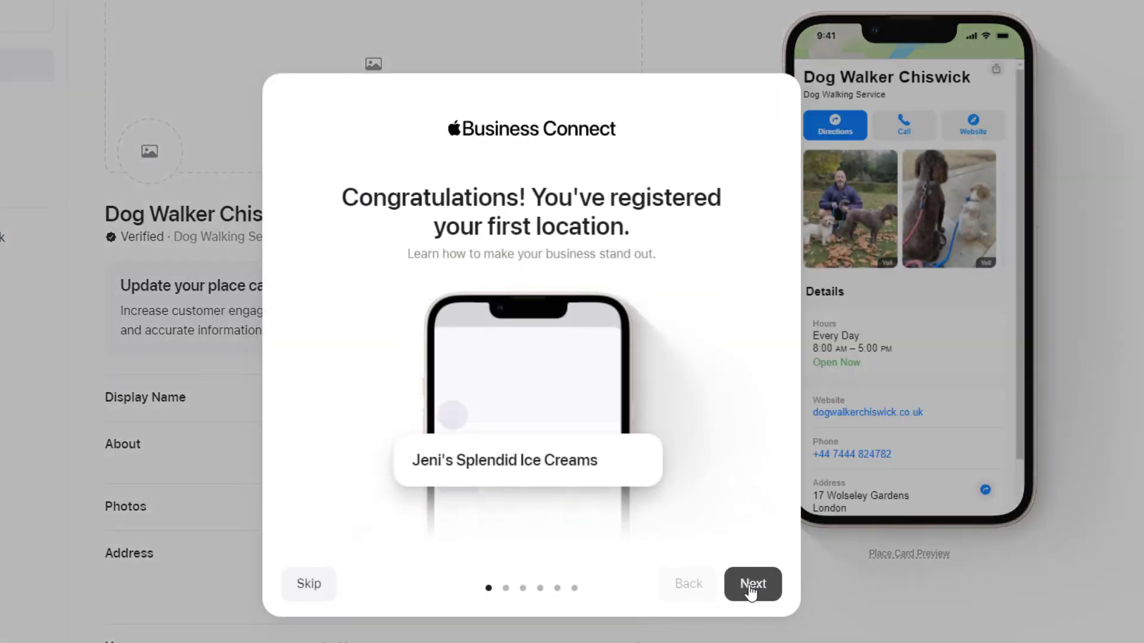
# Step: Step through the congratulations slides and finish with Let's Go to reach Dog Walker Chiswick's Info page
pyautogui.click(752, 584)
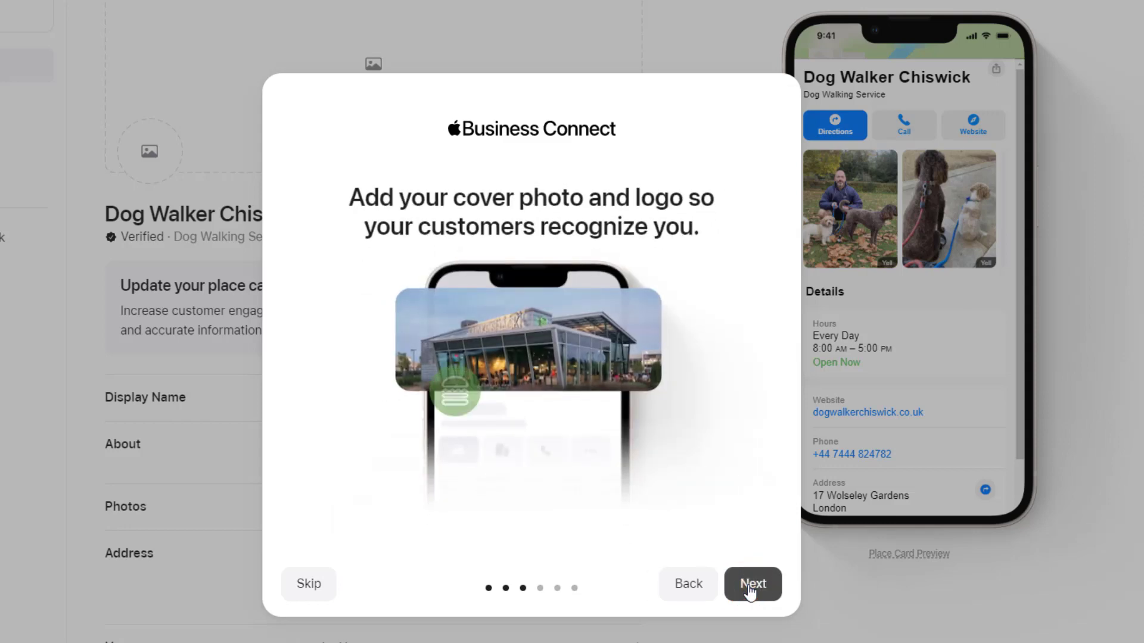
pyautogui.click(751, 584)
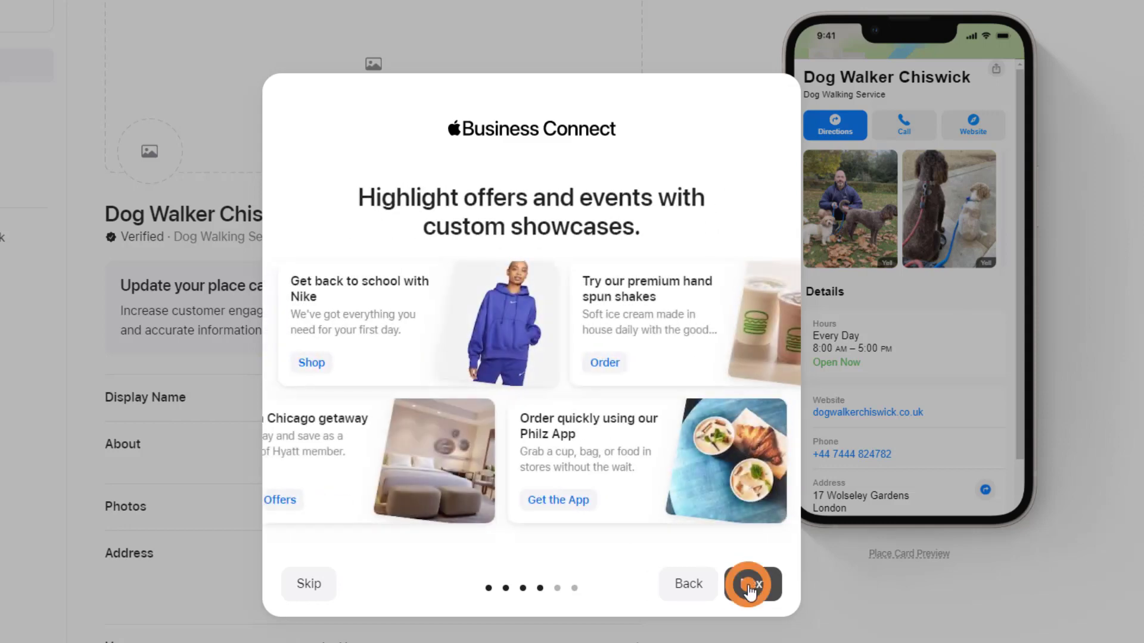
pyautogui.click(752, 583)
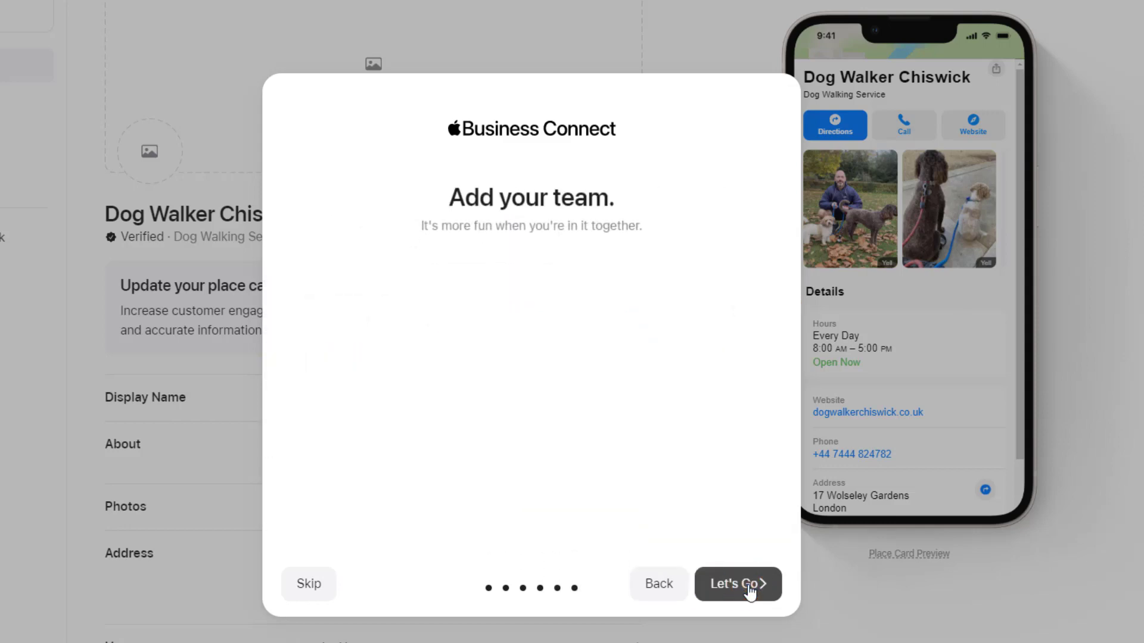
pyautogui.click(737, 584)
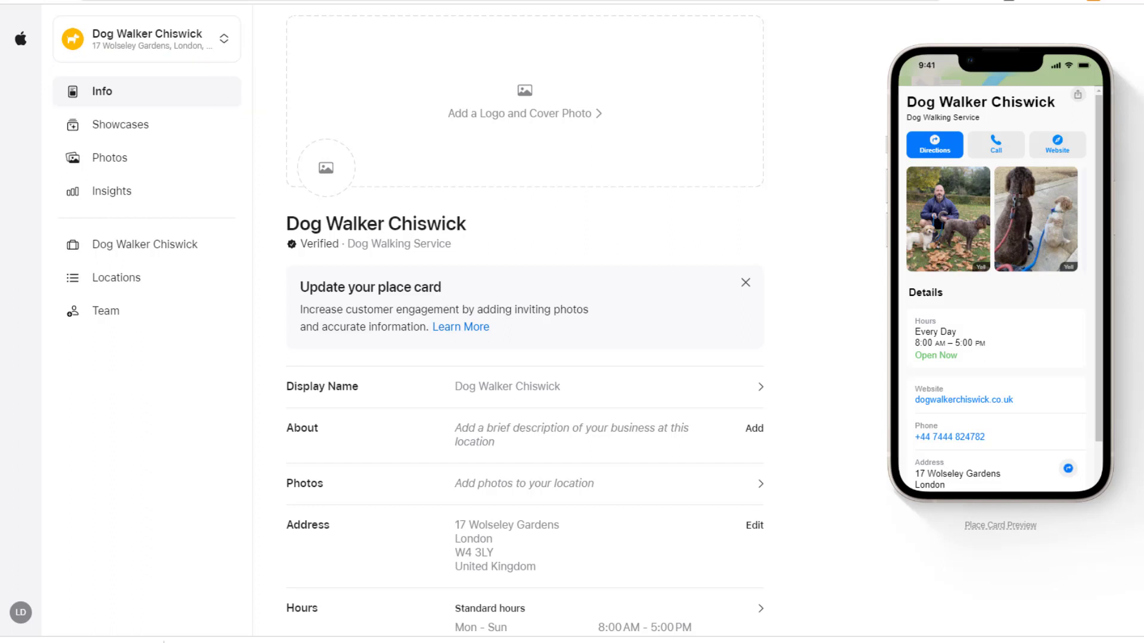
pyautogui.moveTo(271, 10); pyautogui.dragTo(798, 212)
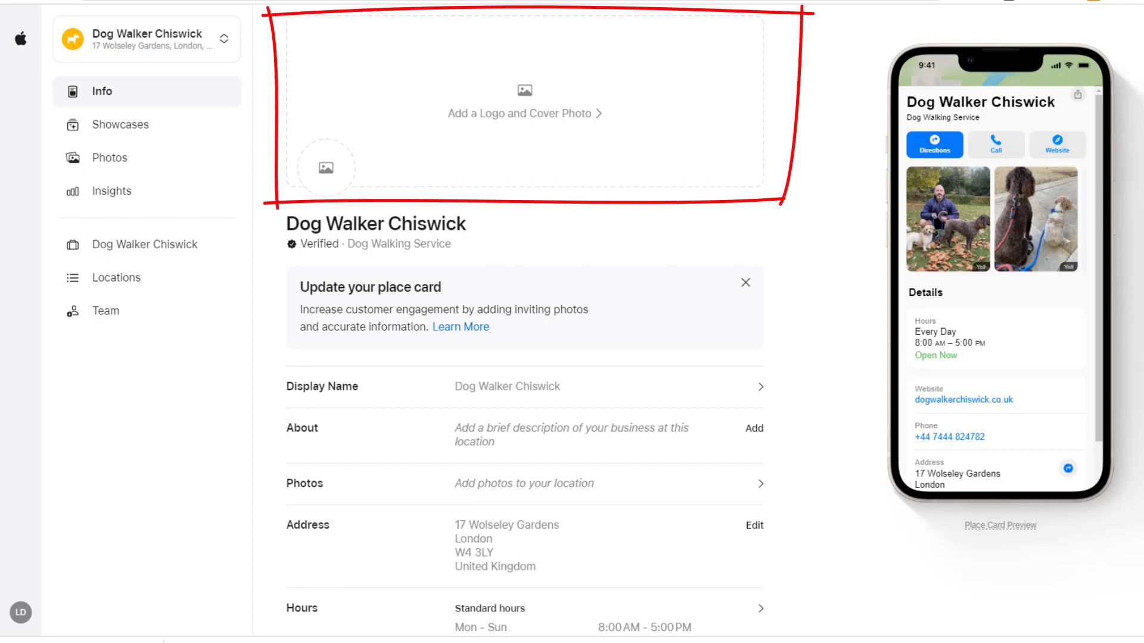
pyautogui.click(523, 113)
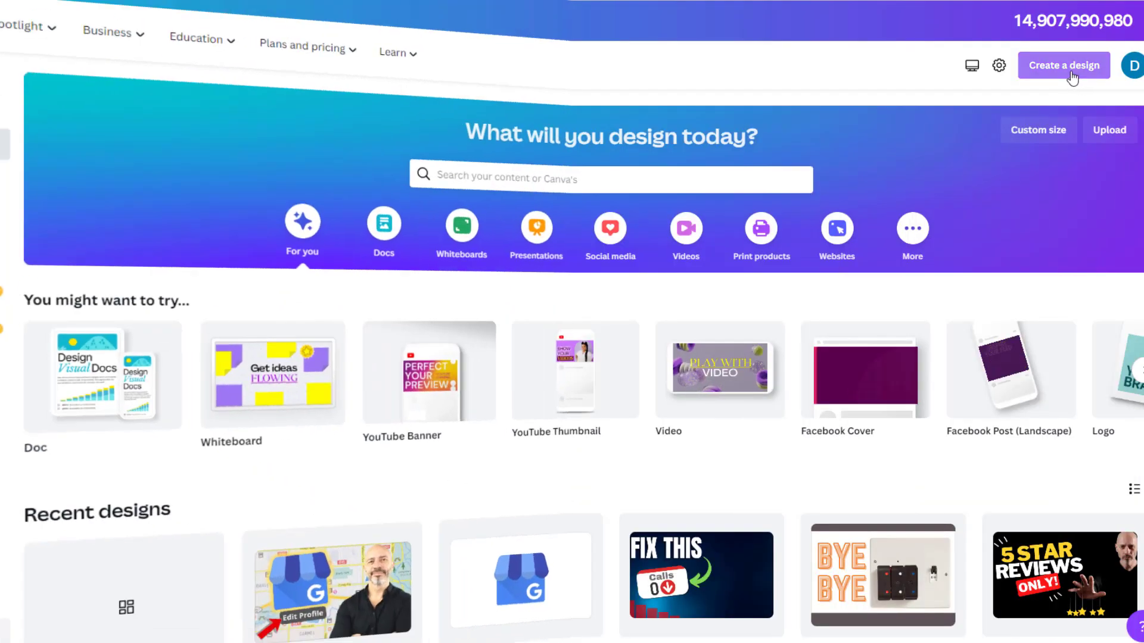
# Step: Create a new Canva design at custom size 1024 × 1024 px
pyautogui.click(1063, 64)
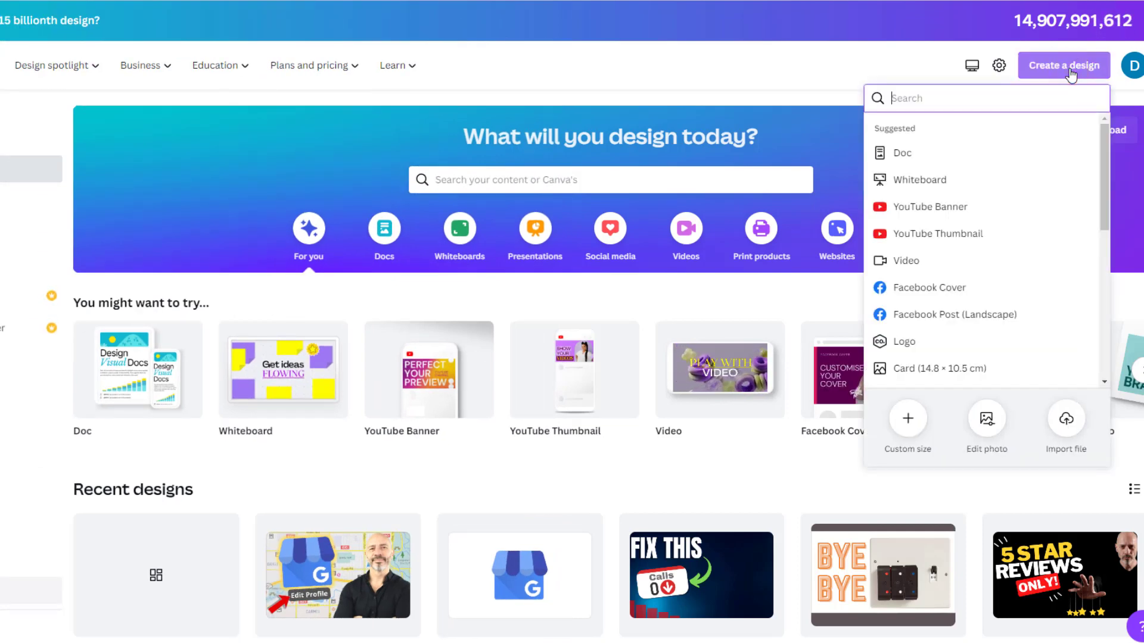
pyautogui.click(907, 428)
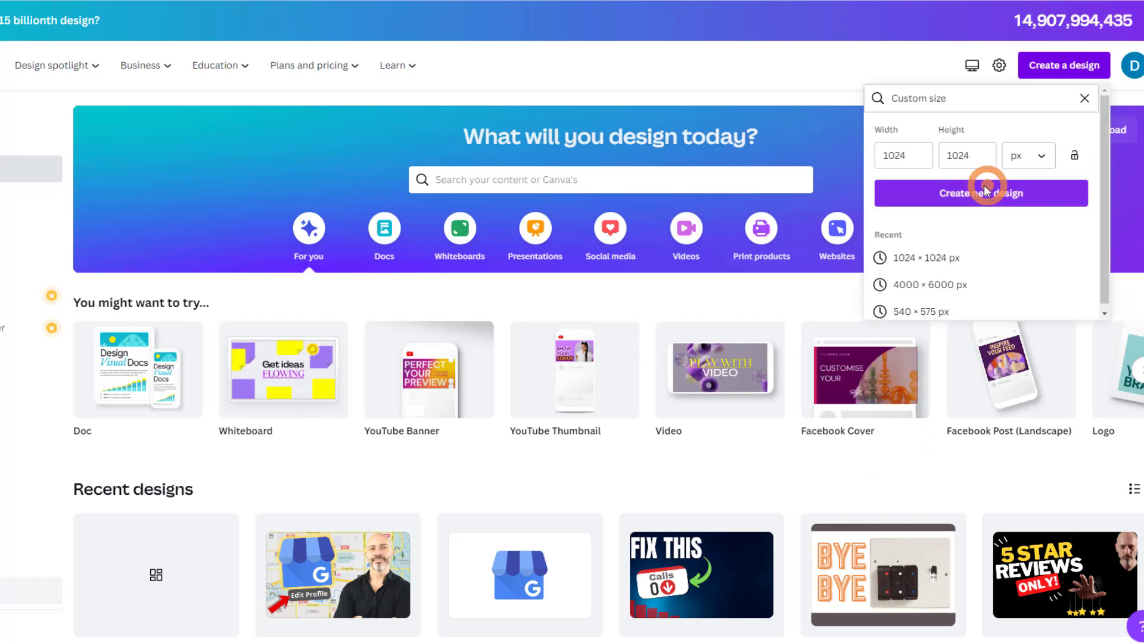
pyautogui.click(981, 193)
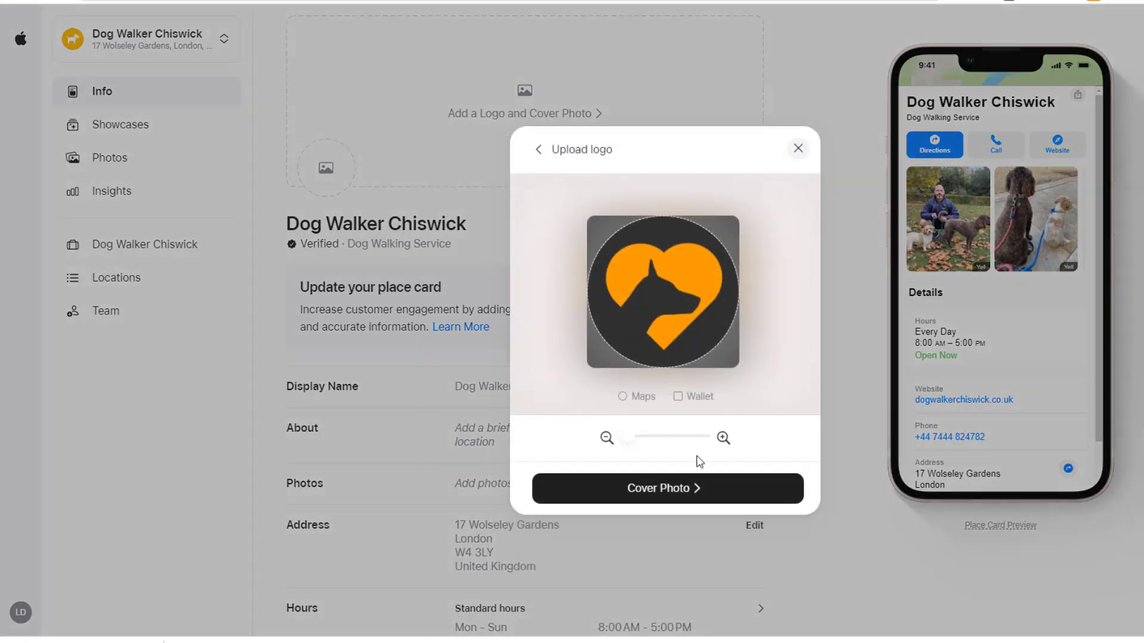
# Step: Fit the dog-heart logo with the zoom slider and move on to the cover photo
pyautogui.moveTo(631, 436); pyautogui.dragTo(641, 436)
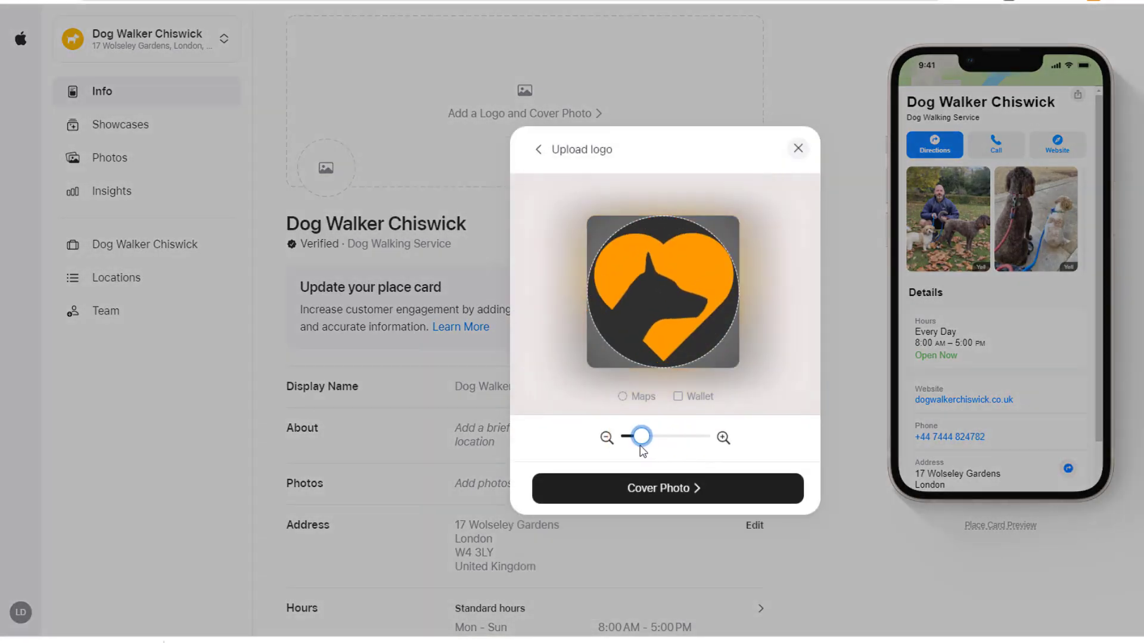
pyautogui.moveTo(640, 436); pyautogui.dragTo(625, 436)
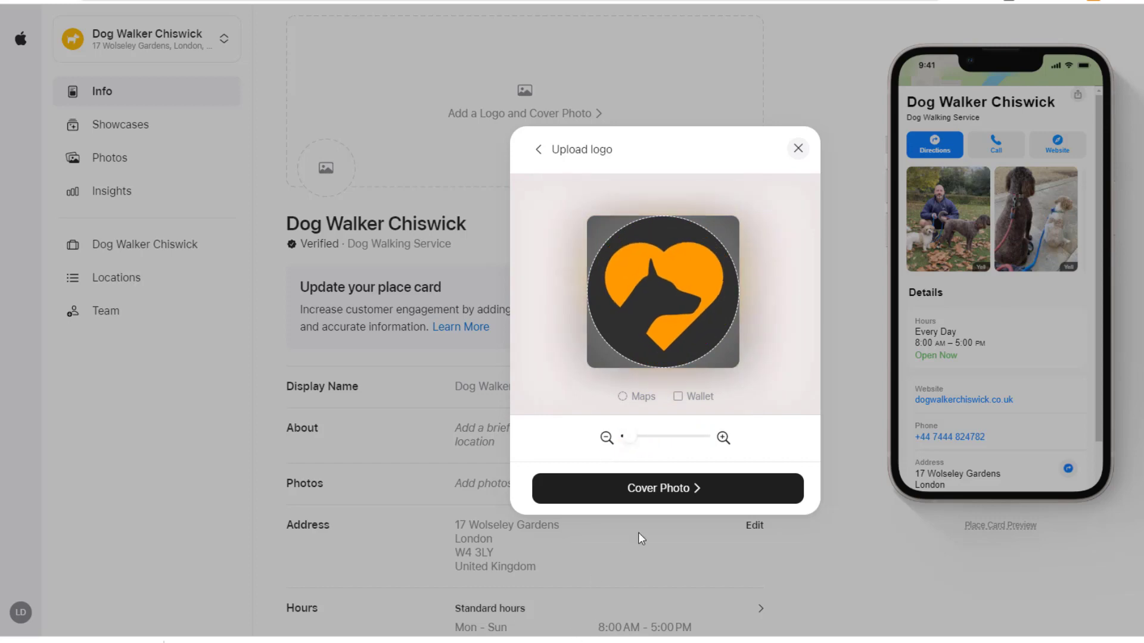
pyautogui.click(665, 488)
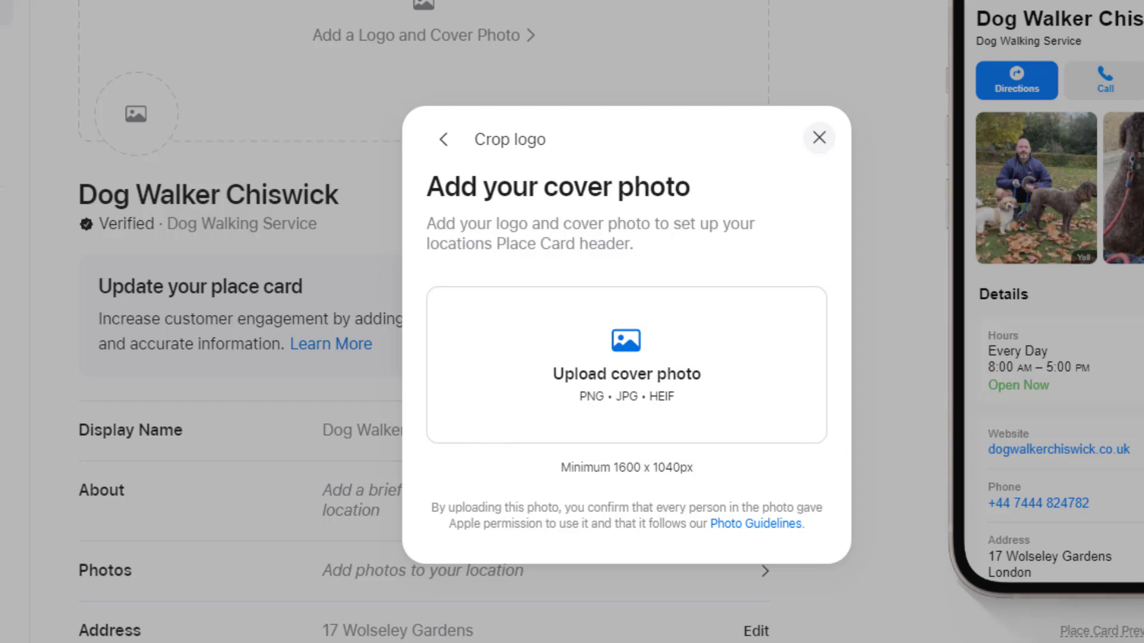
# Step: Upload the fluffy dog cover image and save both logo and cover photo
pyautogui.click(626, 365)
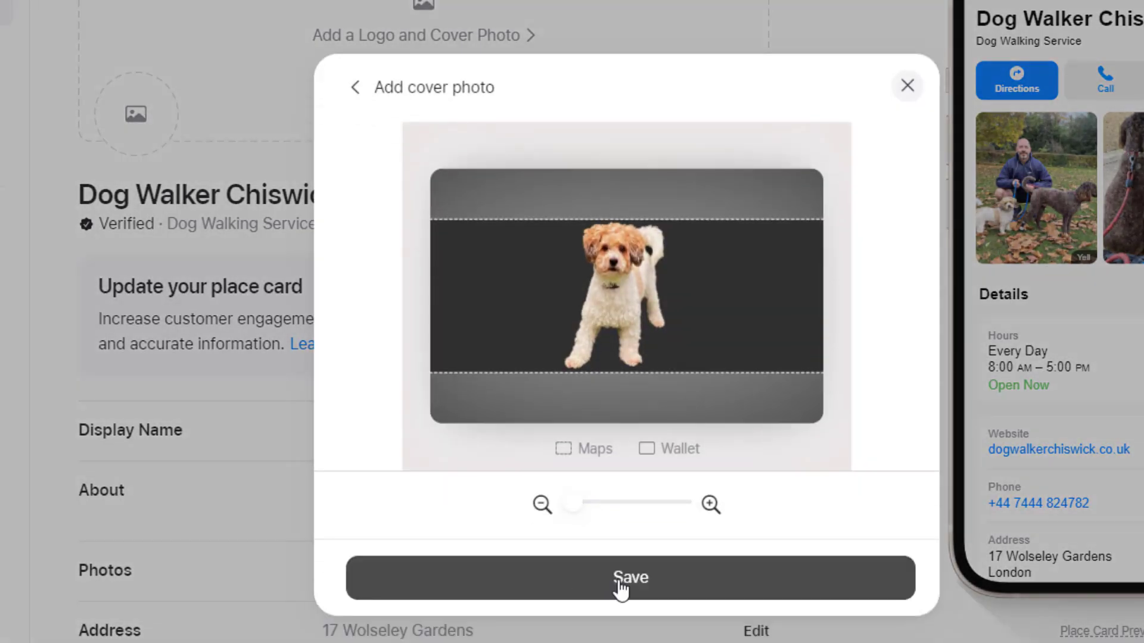
pyautogui.click(629, 578)
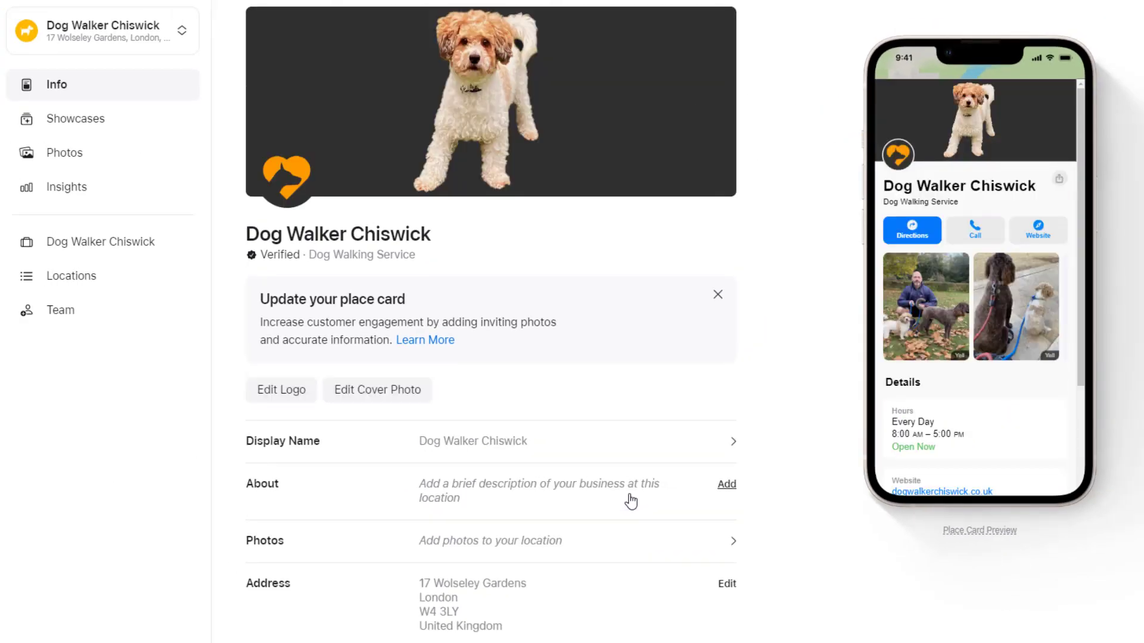
# Step: Add and save an About description about pups getting exercise and socializing while you're at work
pyautogui.scroll(-3)
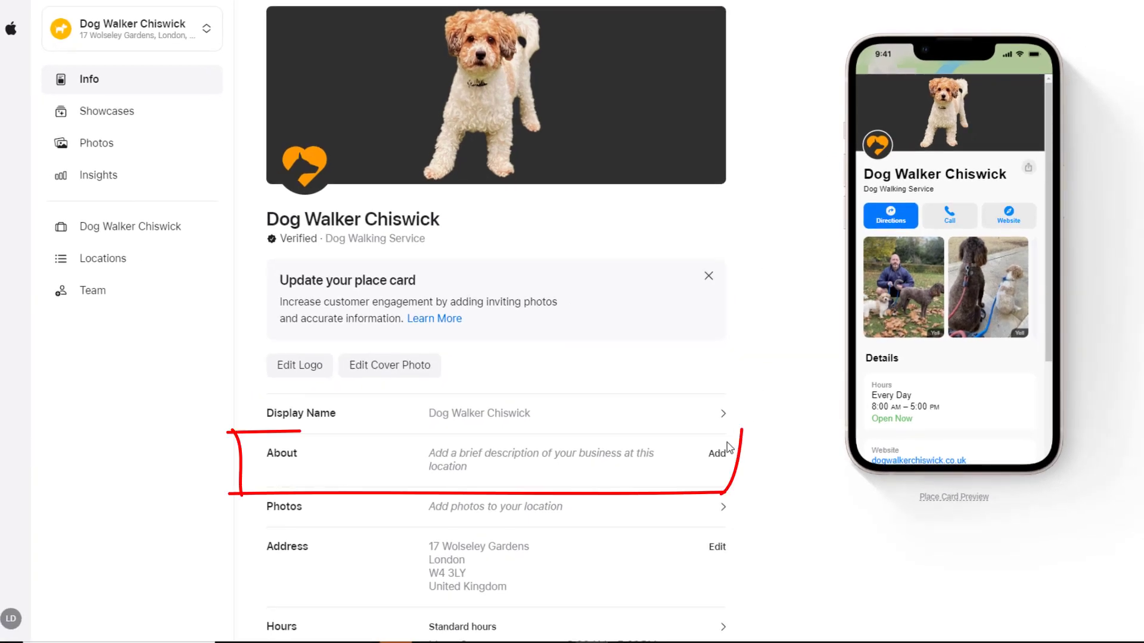
pyautogui.click(717, 452)
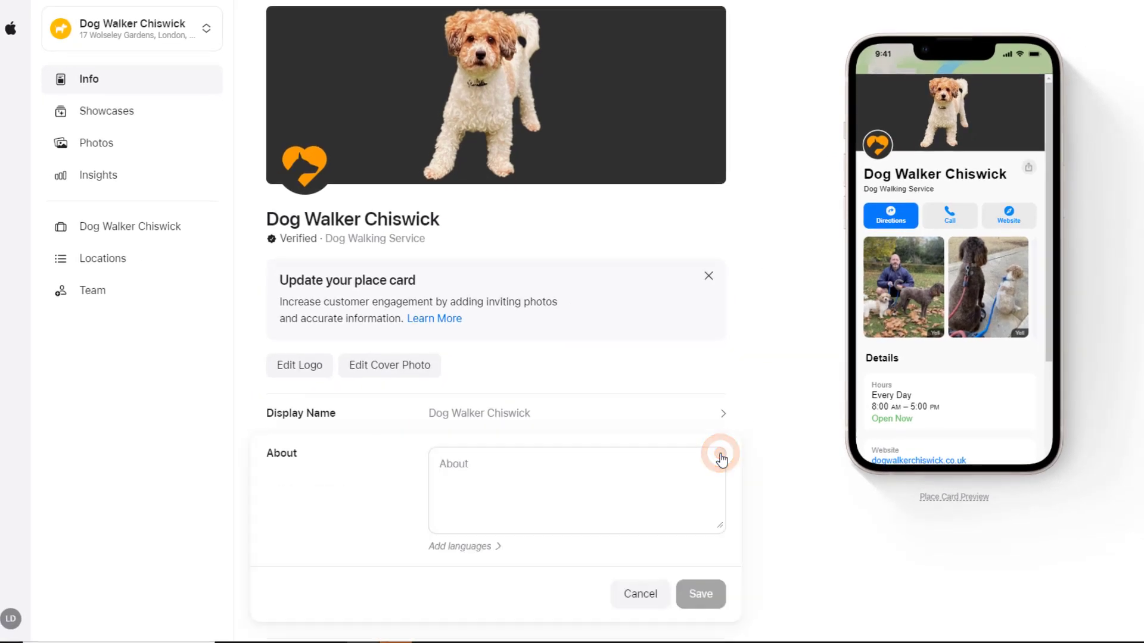
pyautogui.click(576, 490)
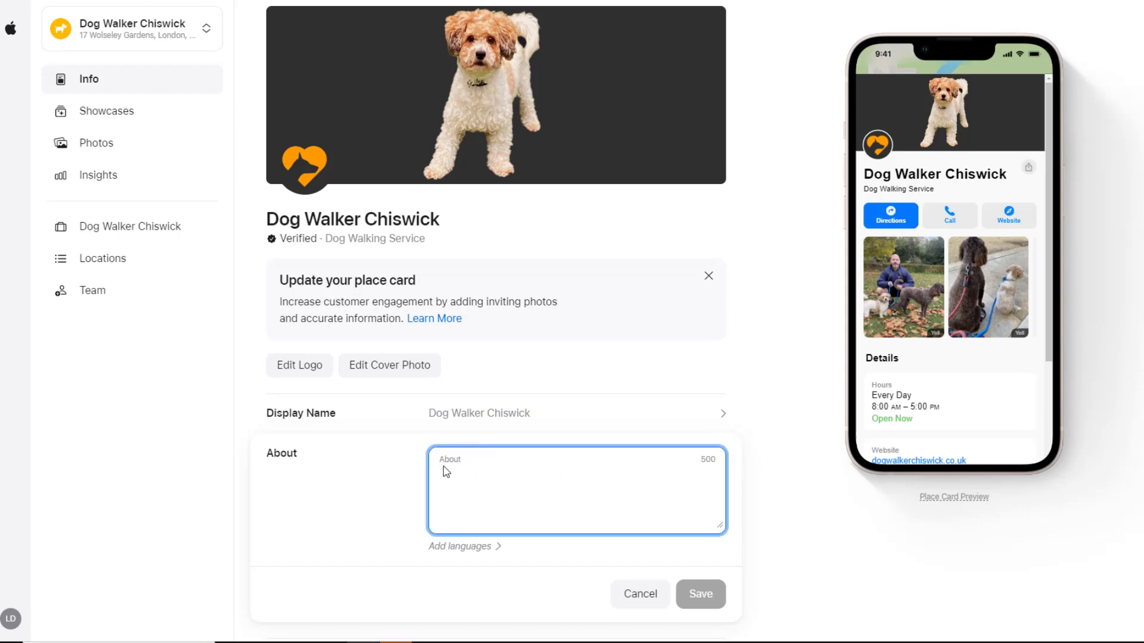
pyautogui.write("your pup to get their exercise and socialize with other dogs while you're at work or out running errands. Dog Walker Chiswick is here to help. We'll take your pup for a walk for you when you need it the most, no matter the weather")
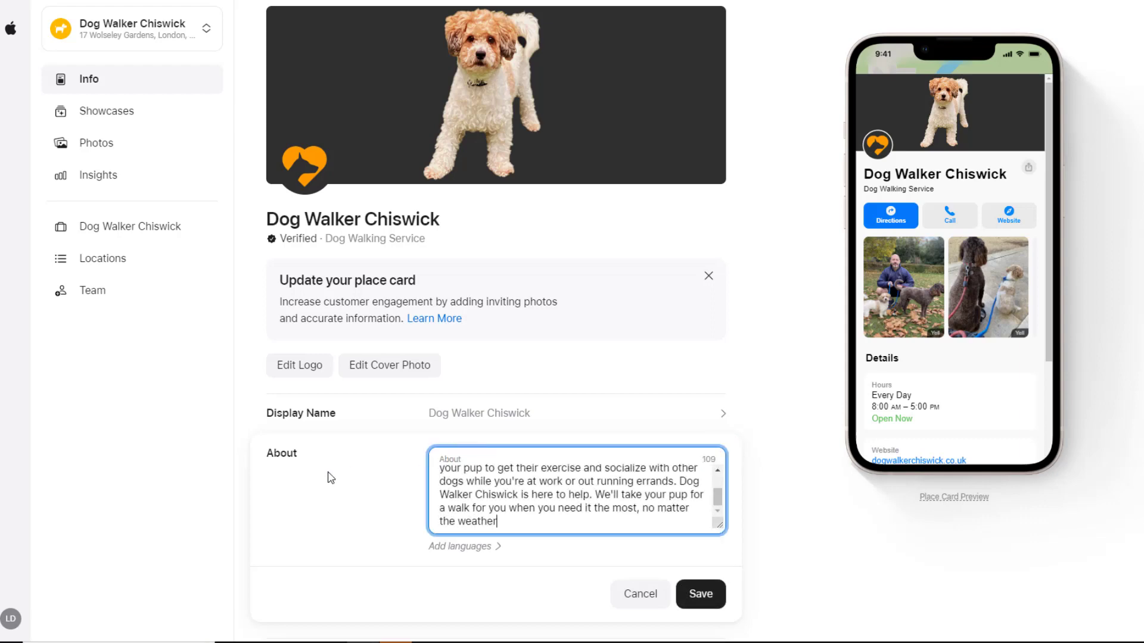
pyautogui.click(699, 593)
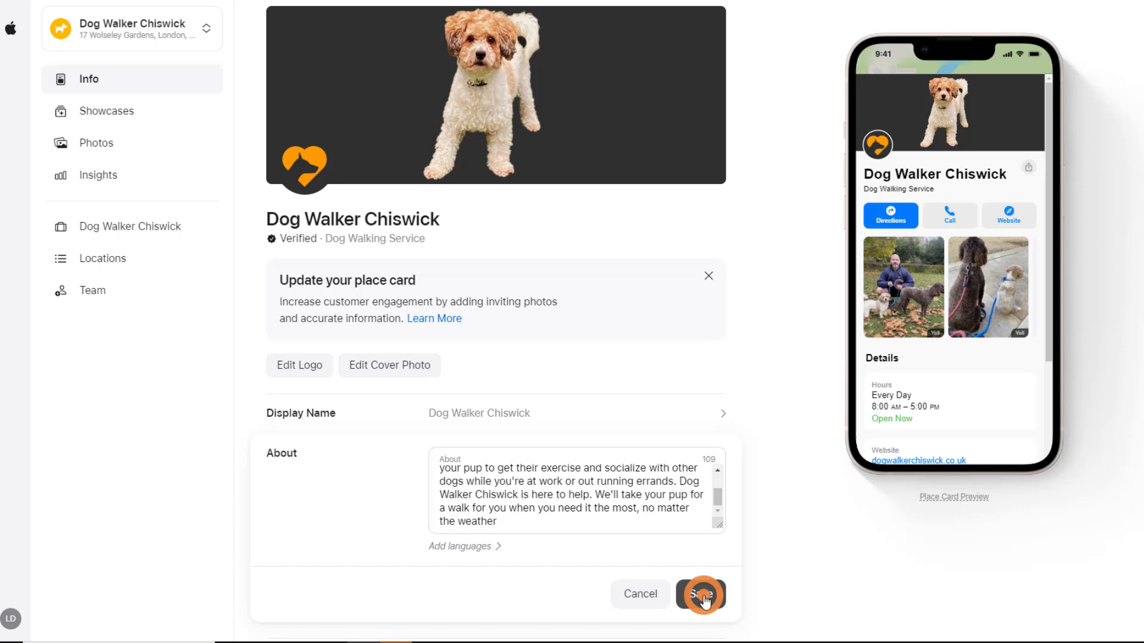
pyautogui.click(700, 594)
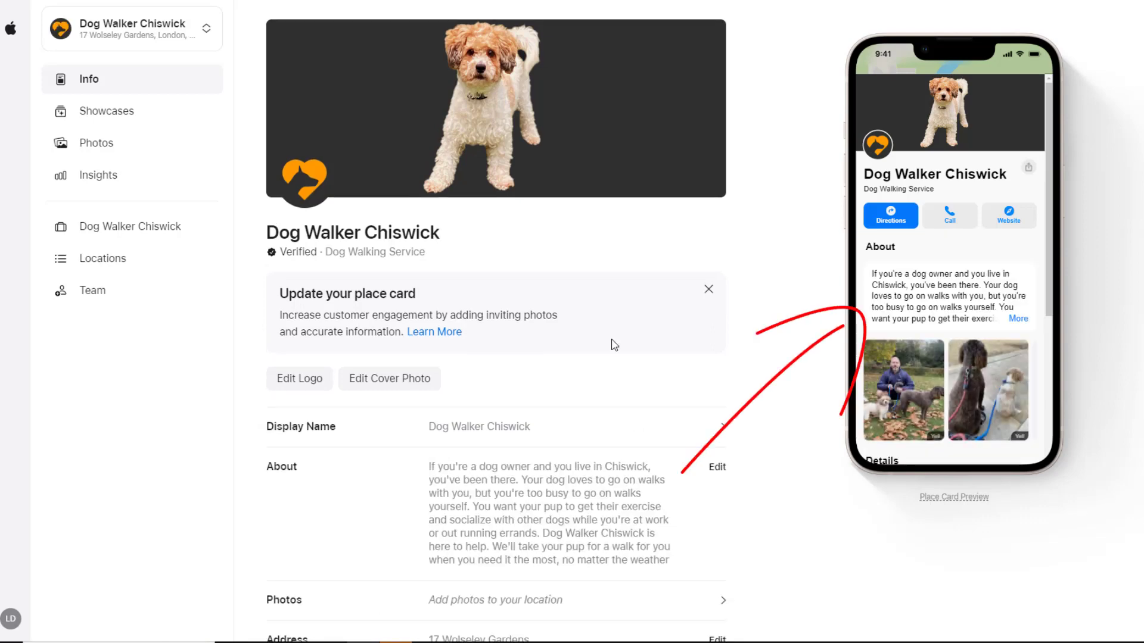
pyautogui.scroll(-3)
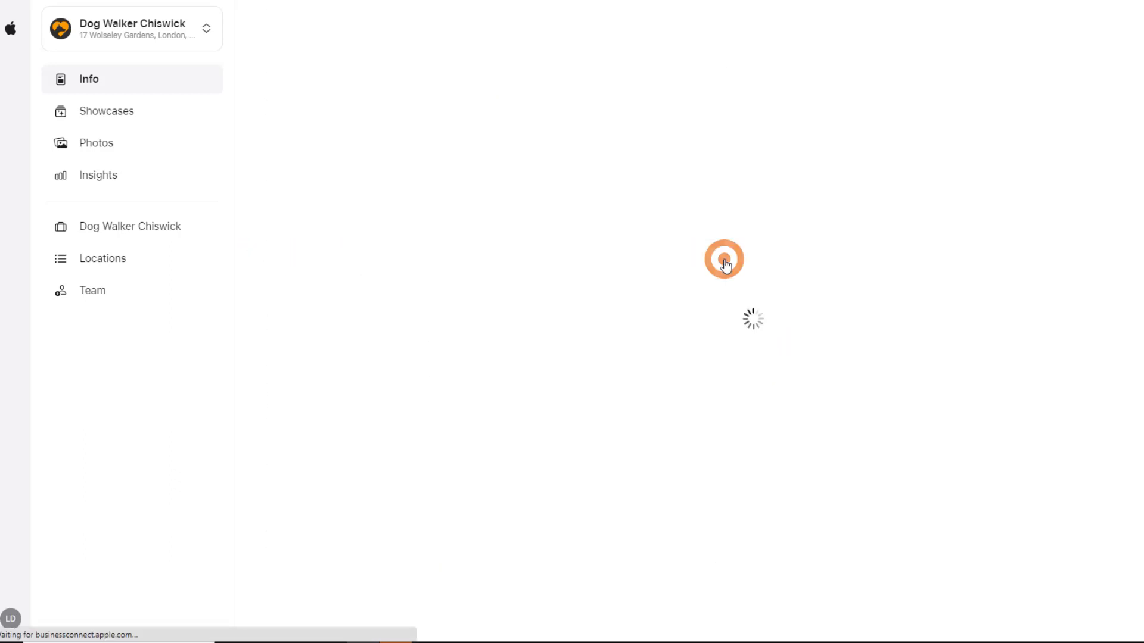
# Step: Upload the two-dogs-on-sofa photo with caption and alt text 'Two dogs playing on sofa' to Place Card Photos
pyautogui.click(96, 143)
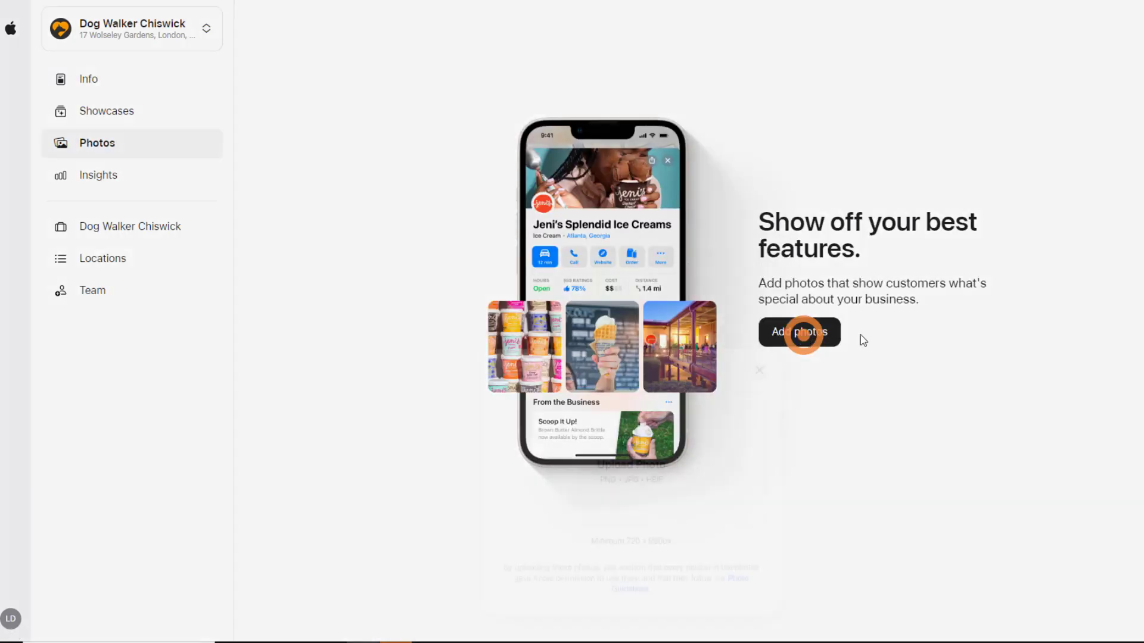
pyautogui.click(798, 333)
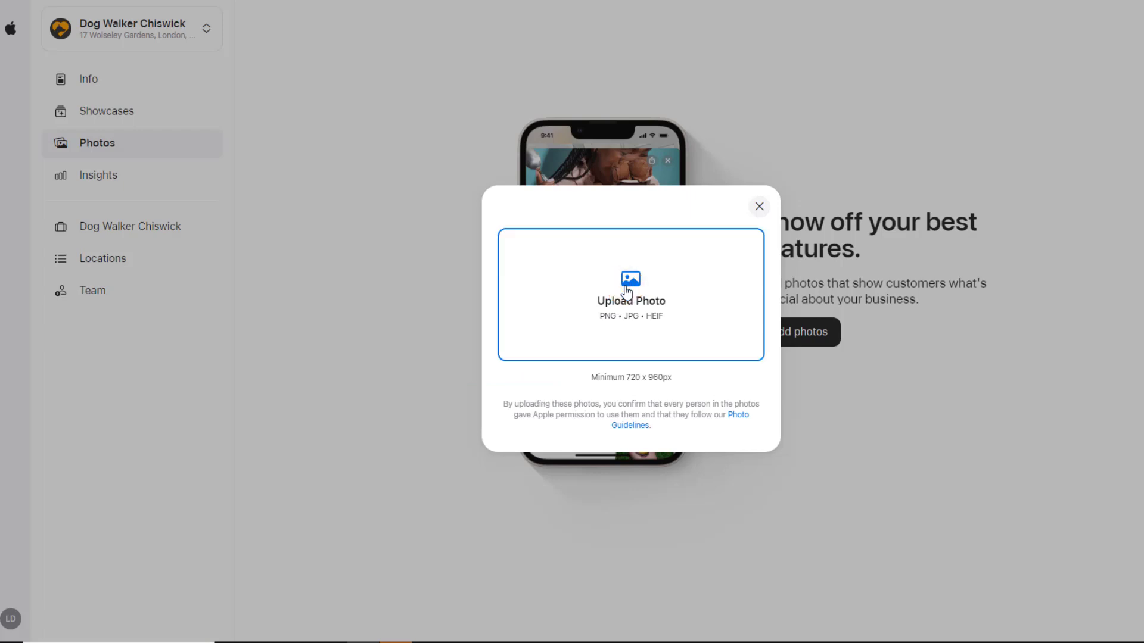
pyautogui.click(631, 293)
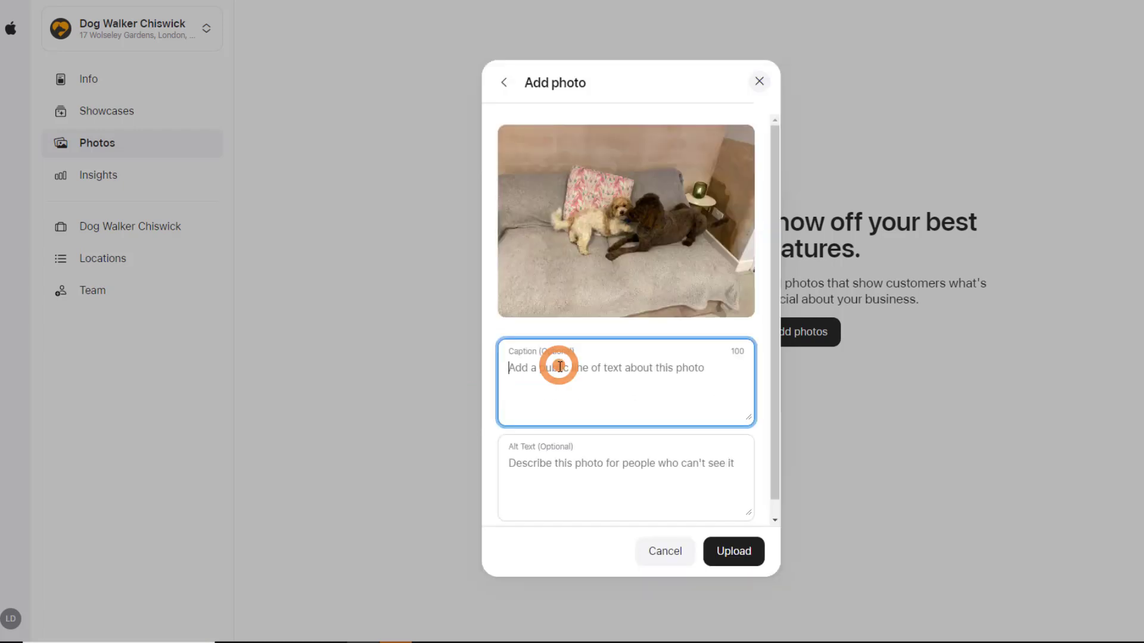
pyautogui.write('Two dogs playing on sofa')
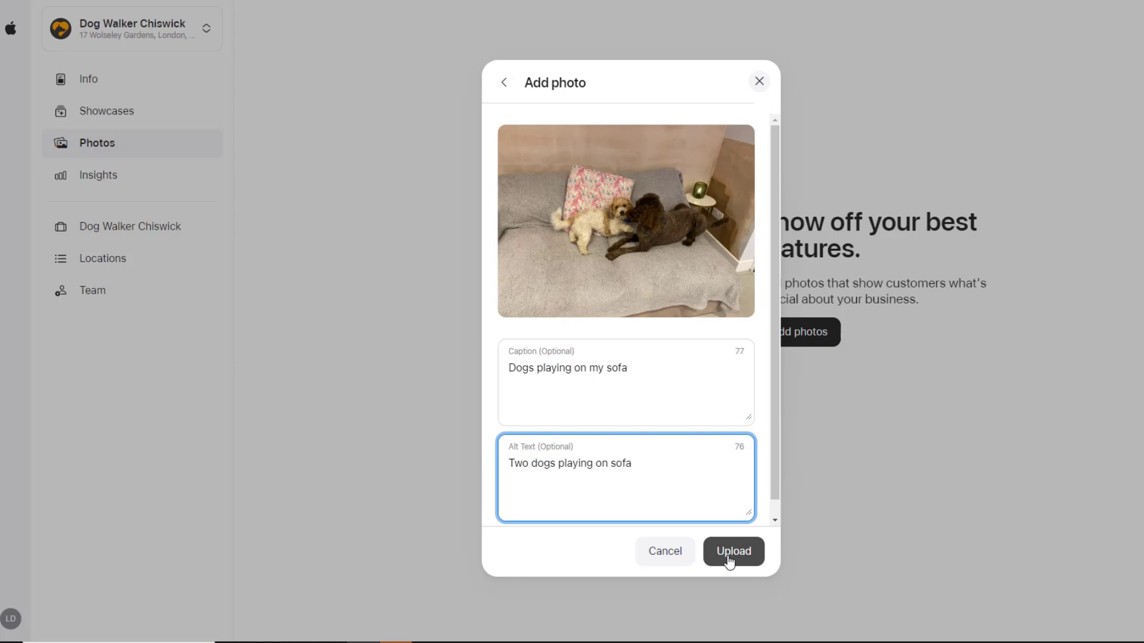
pyautogui.click(734, 551)
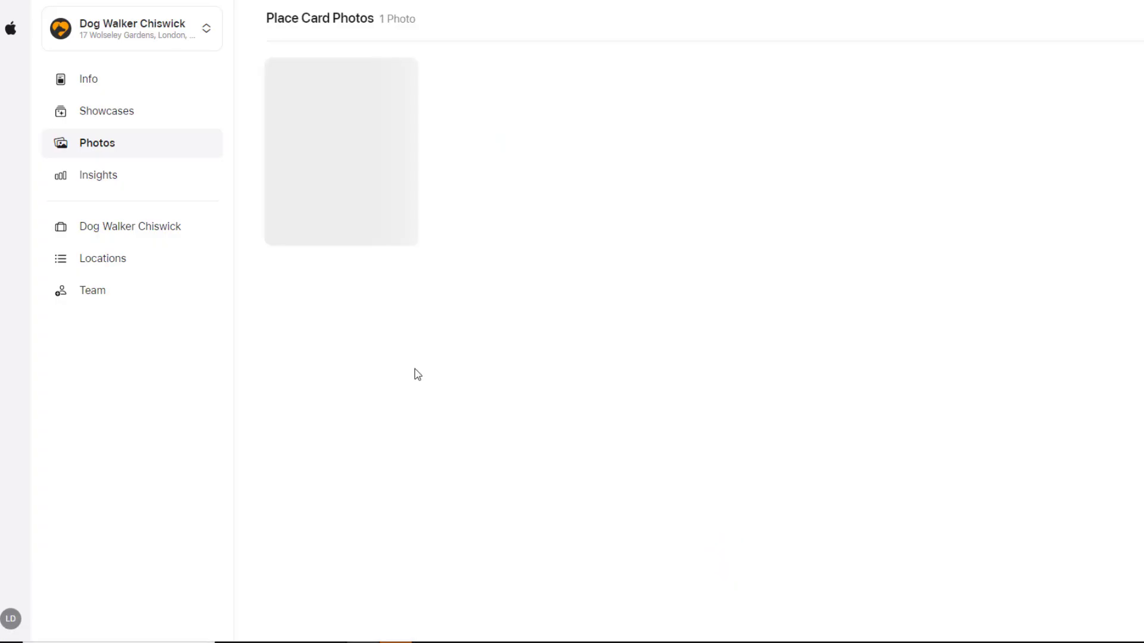
pyautogui.click(88, 79)
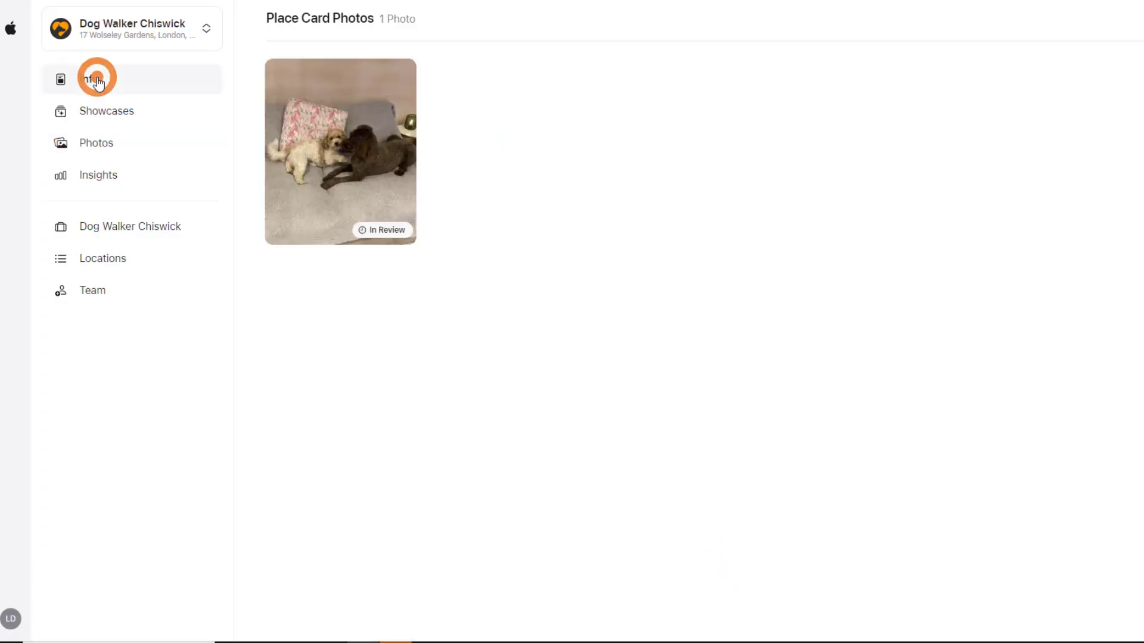
# Step: Return to Info and open the standard hours, trying an extra opening time row
pyautogui.click(89, 79)
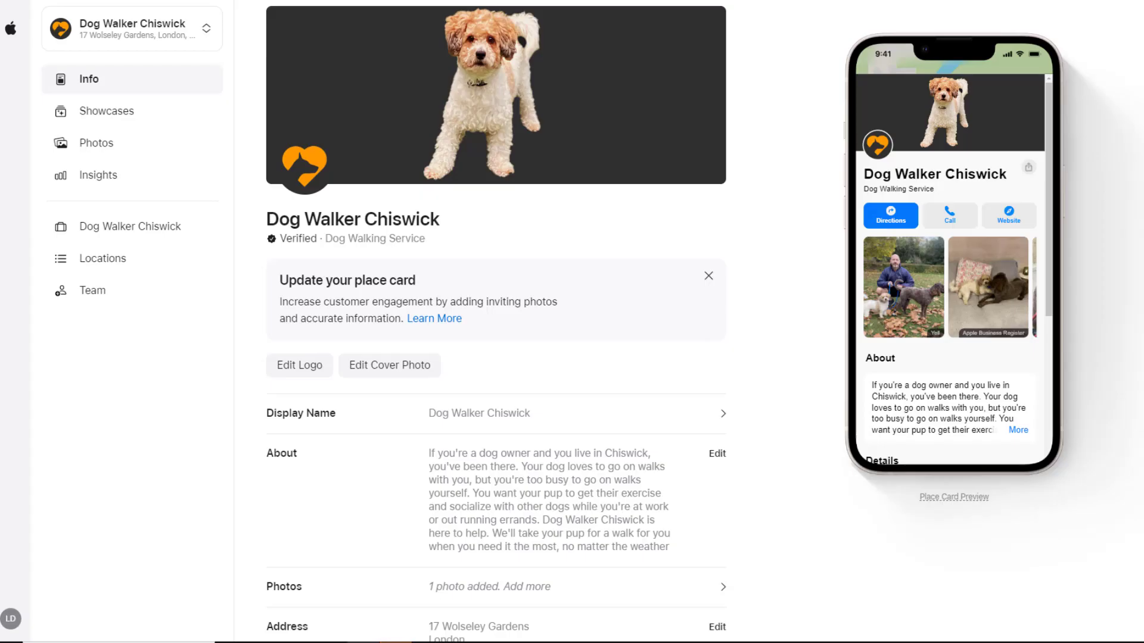
pyautogui.scroll(-3)
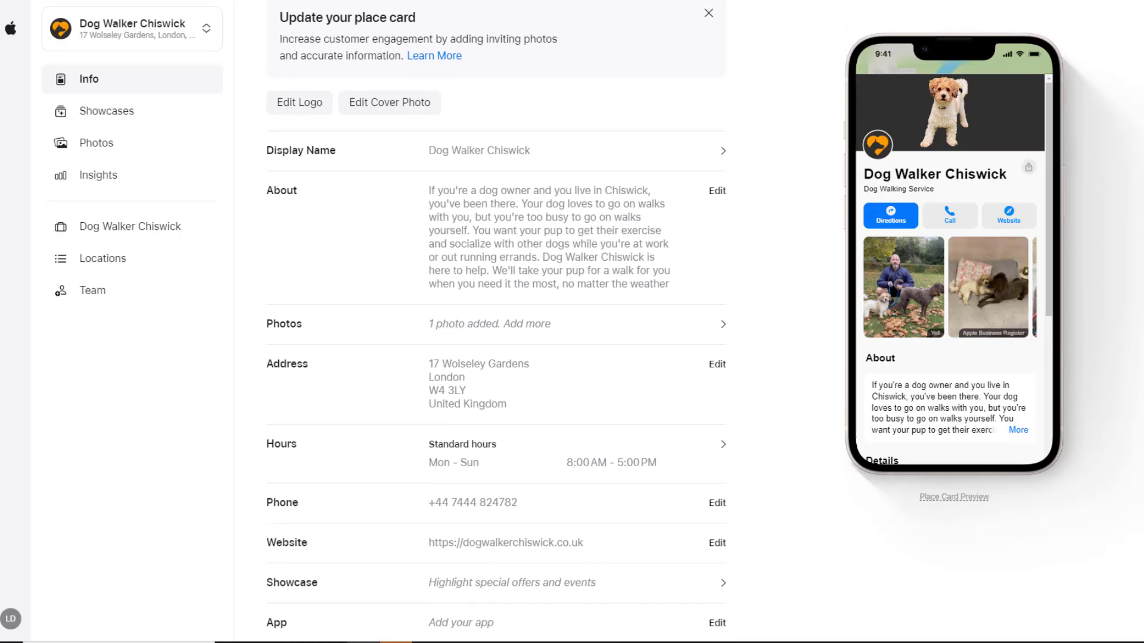
pyautogui.click(707, 13)
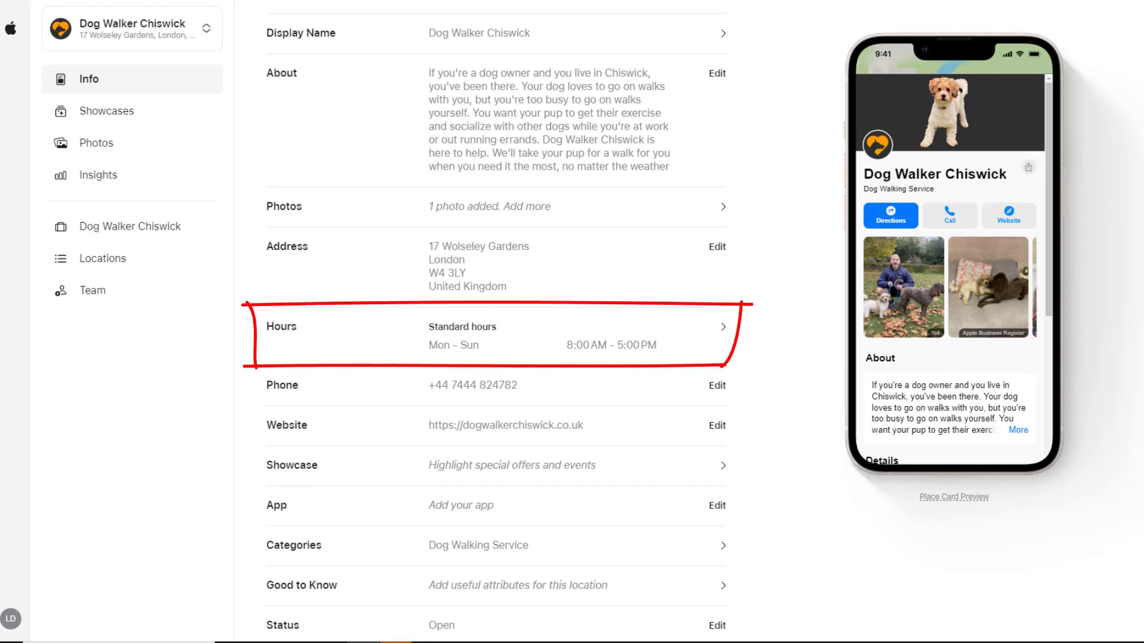
pyautogui.moveTo(752, 480)
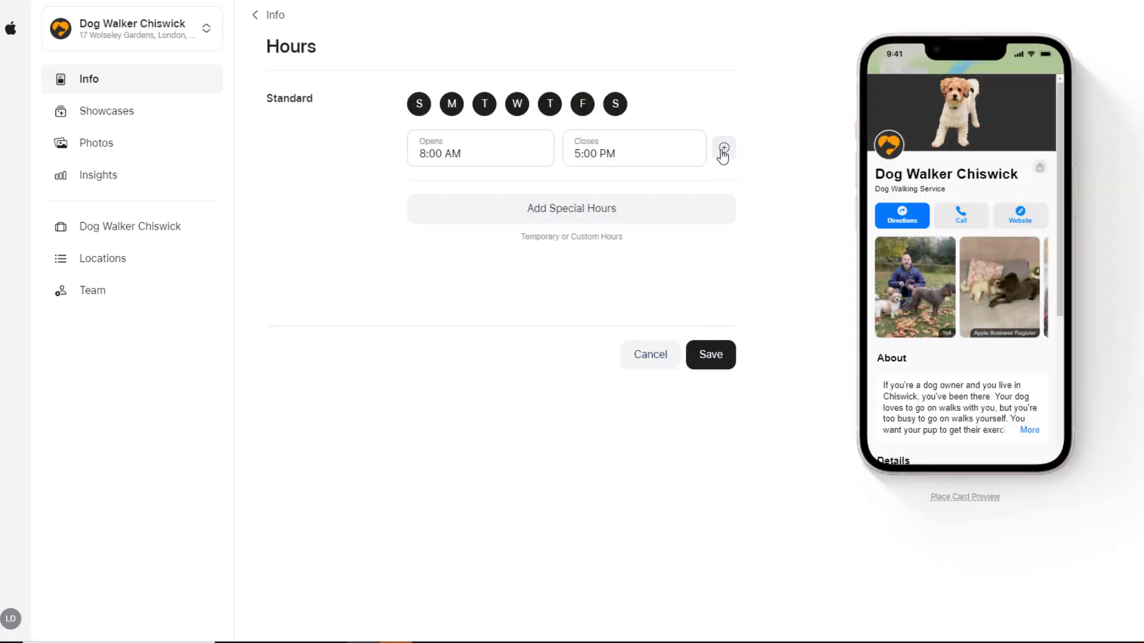
pyautogui.click(723, 151)
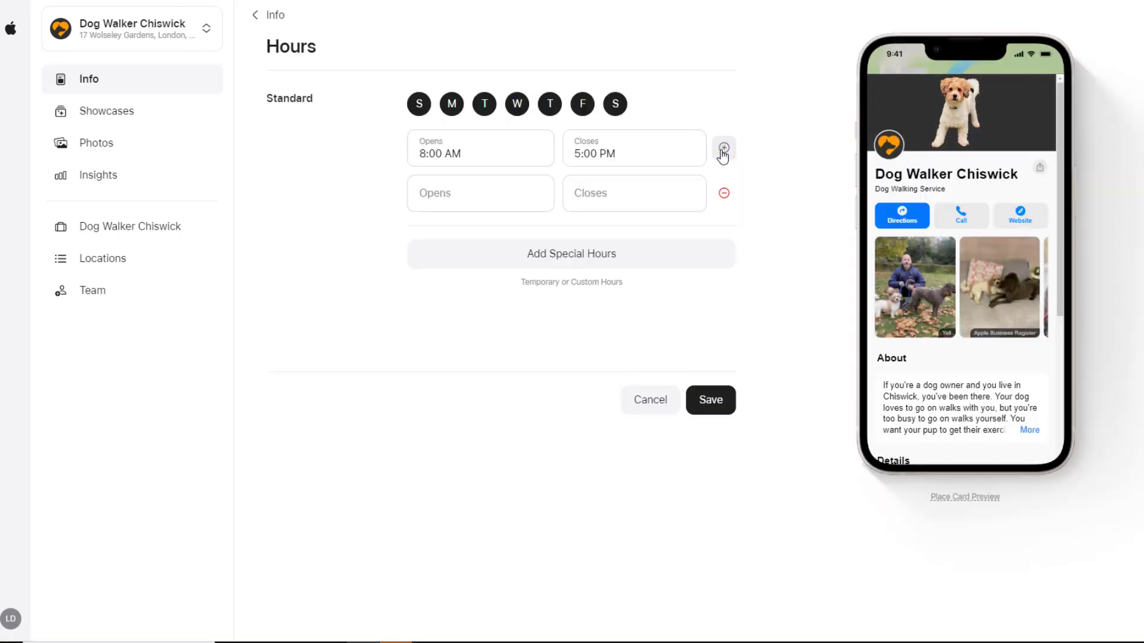
pyautogui.moveTo(669, 271)
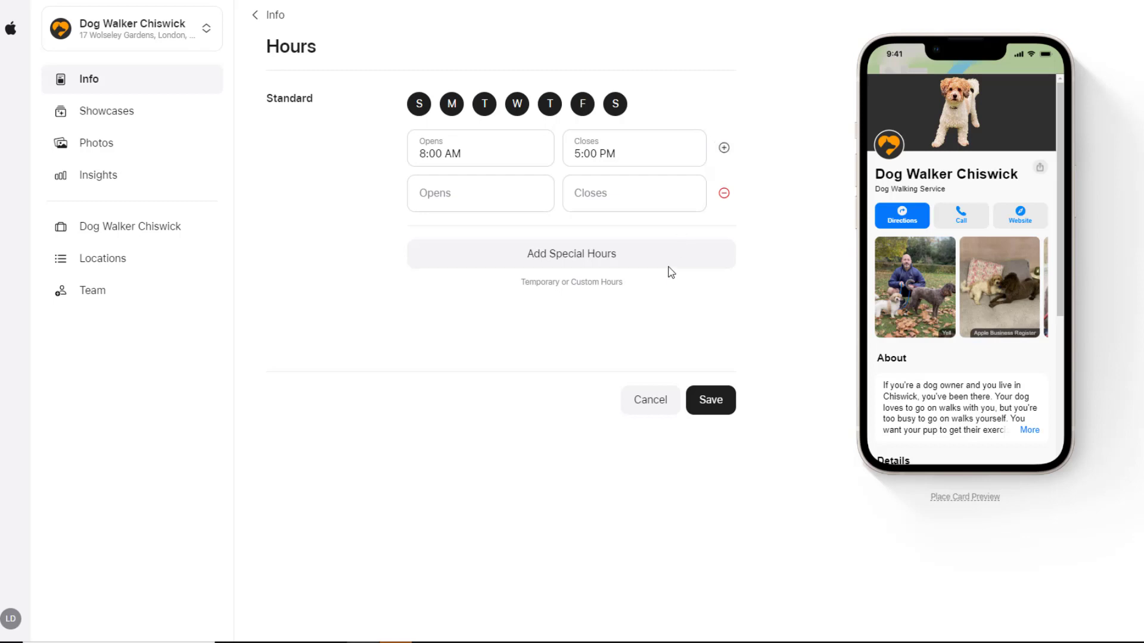
# Step: Start and cancel Special Hours, then save, keeping Mon–Sun 8:00 AM–5:00 PM
pyautogui.click(571, 254)
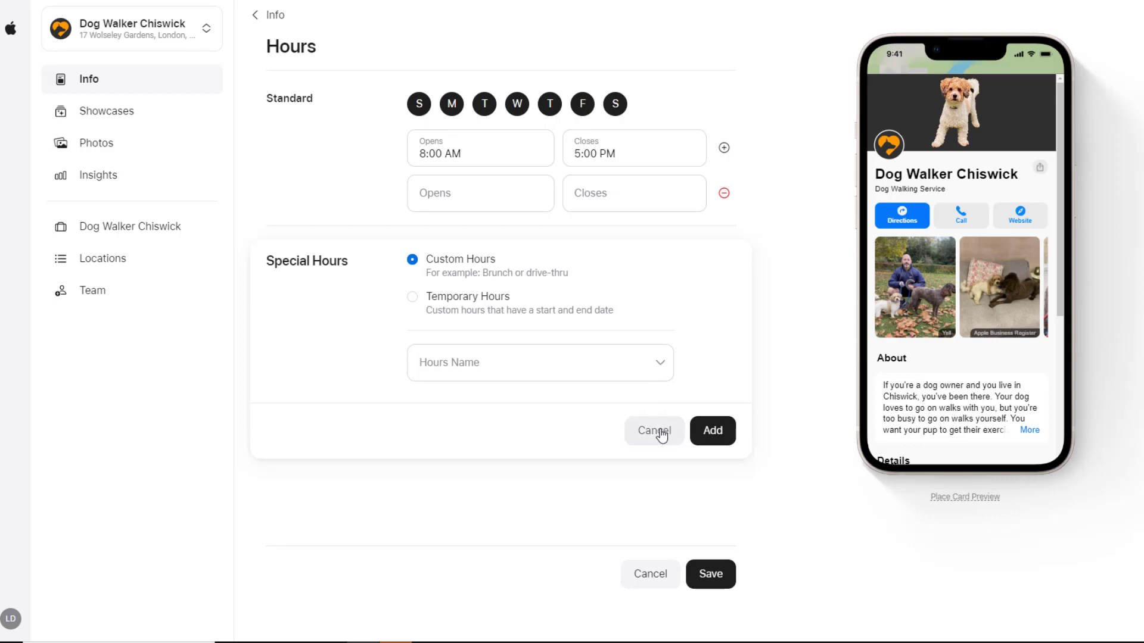
pyautogui.click(653, 431)
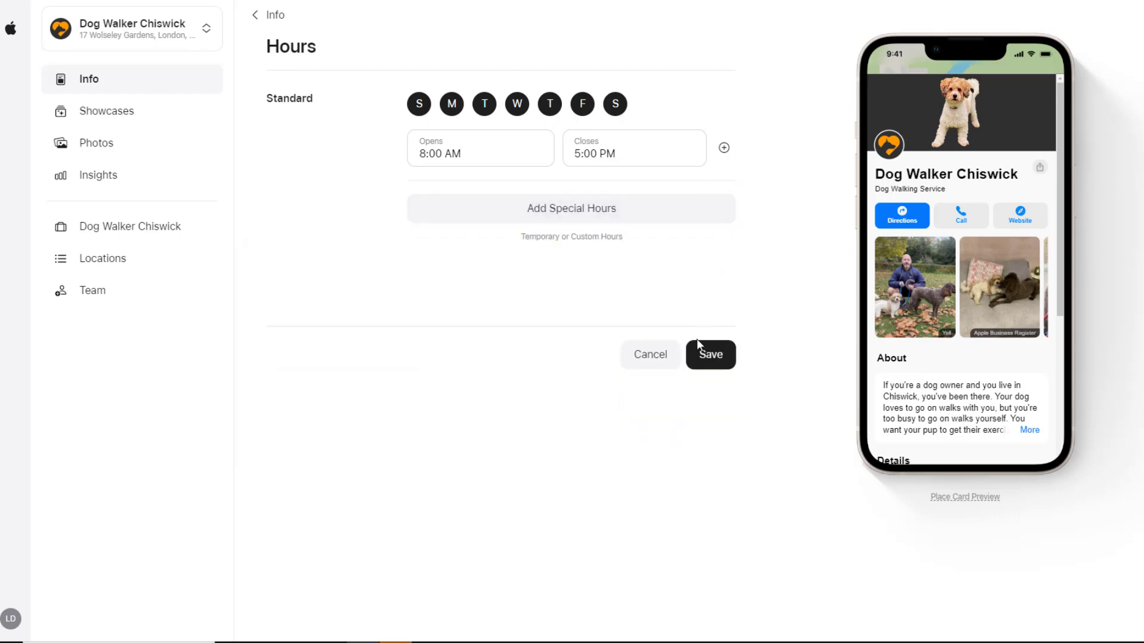
pyautogui.click(709, 355)
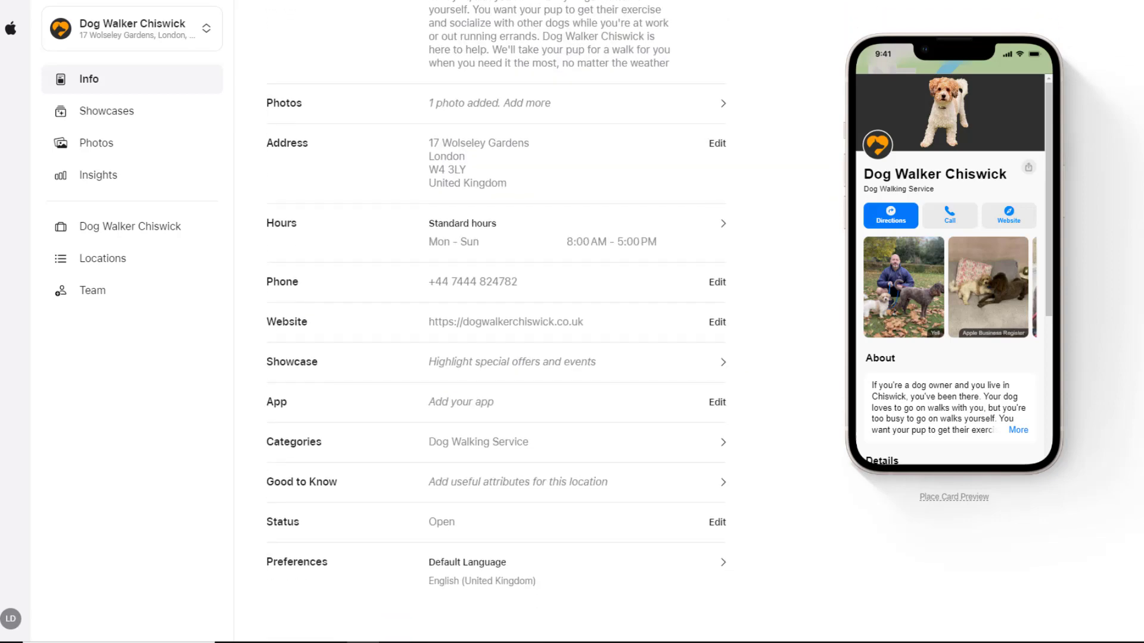
pyautogui.scroll(-3)
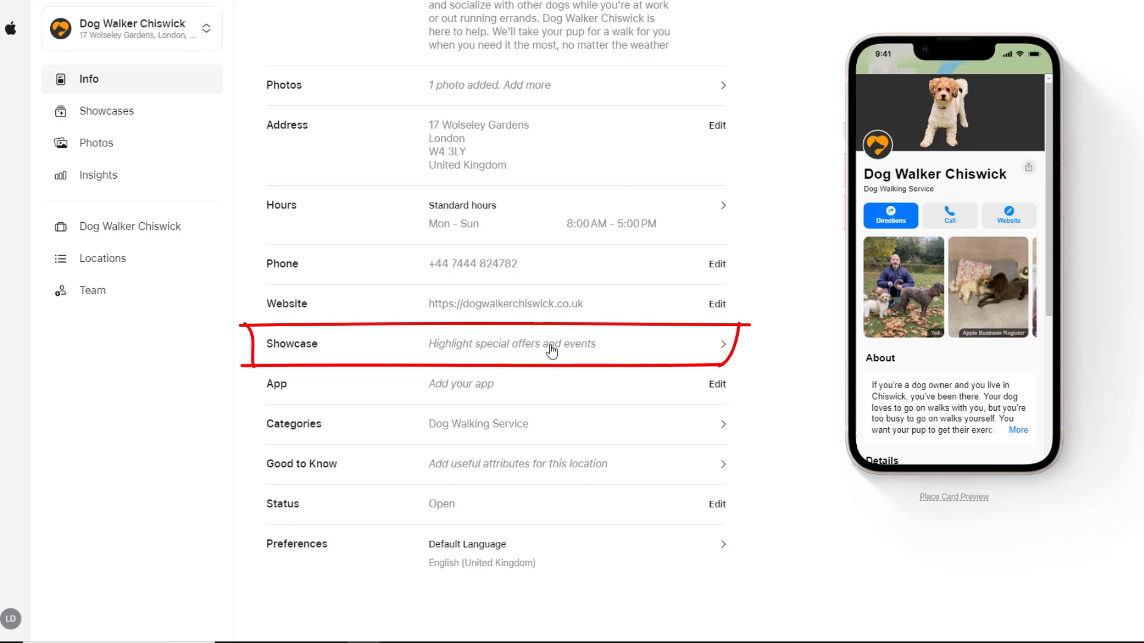
pyautogui.click(496, 343)
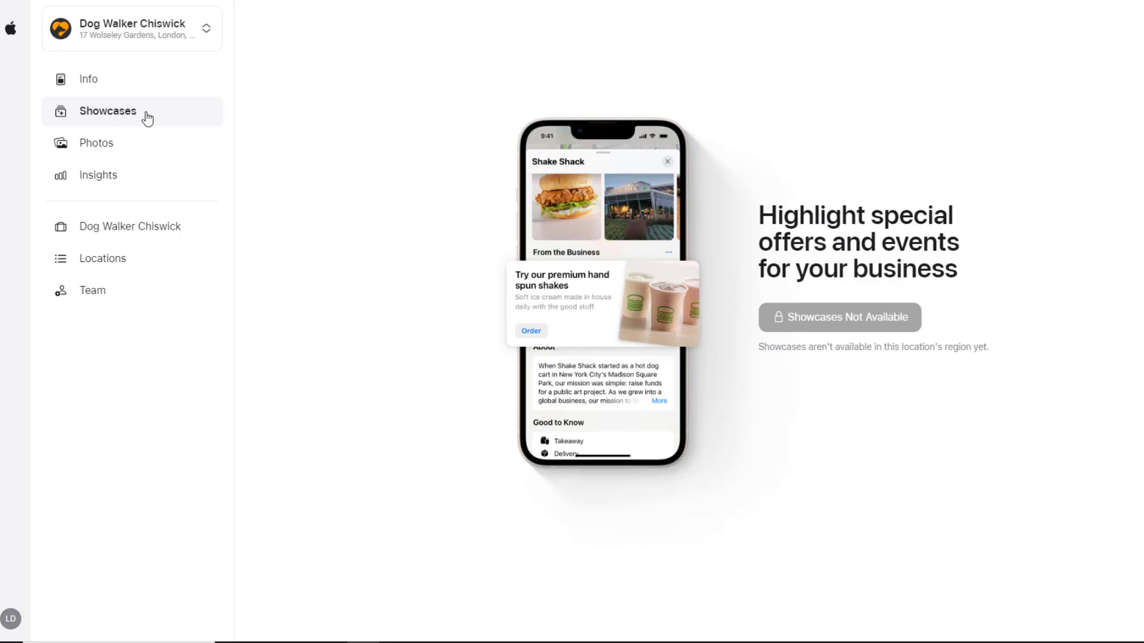
pyautogui.click(88, 79)
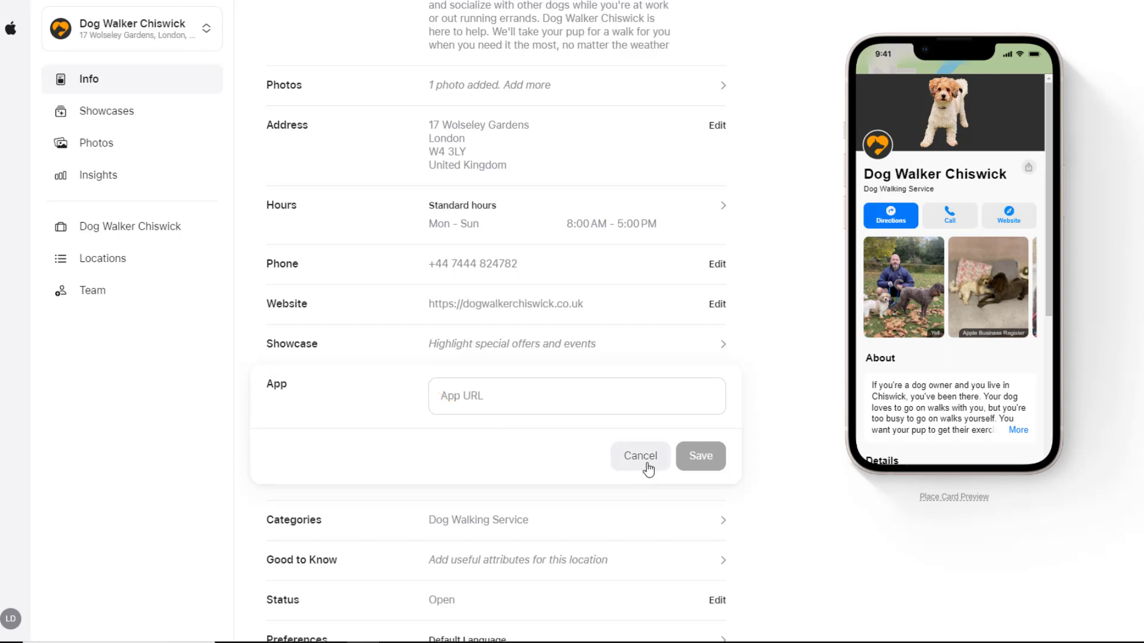
pyautogui.click(639, 456)
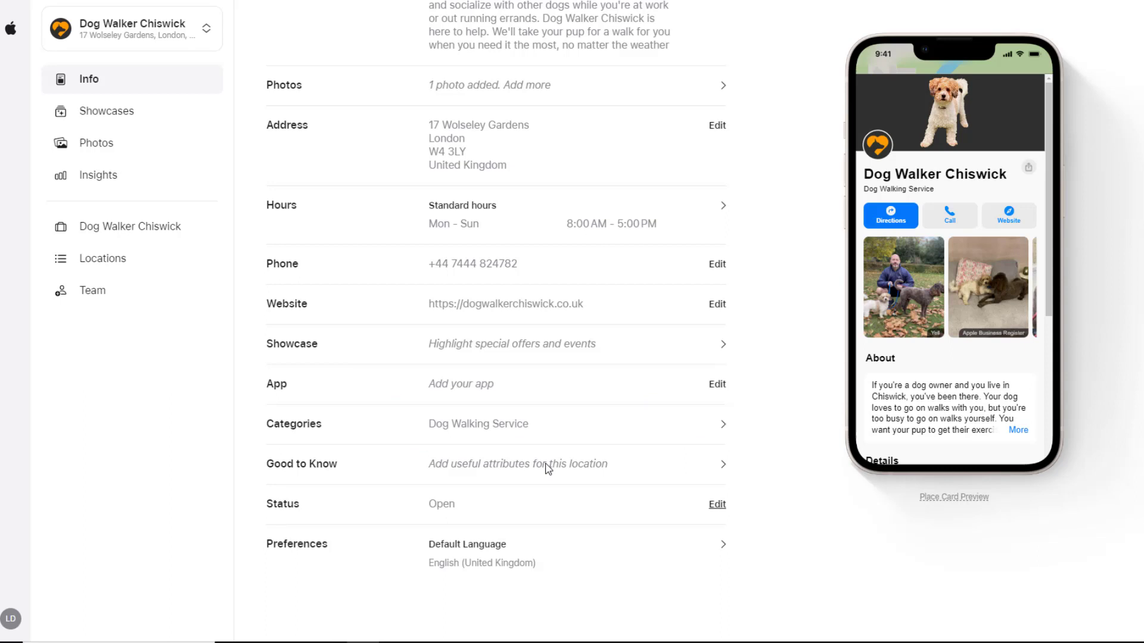
pyautogui.click(479, 424)
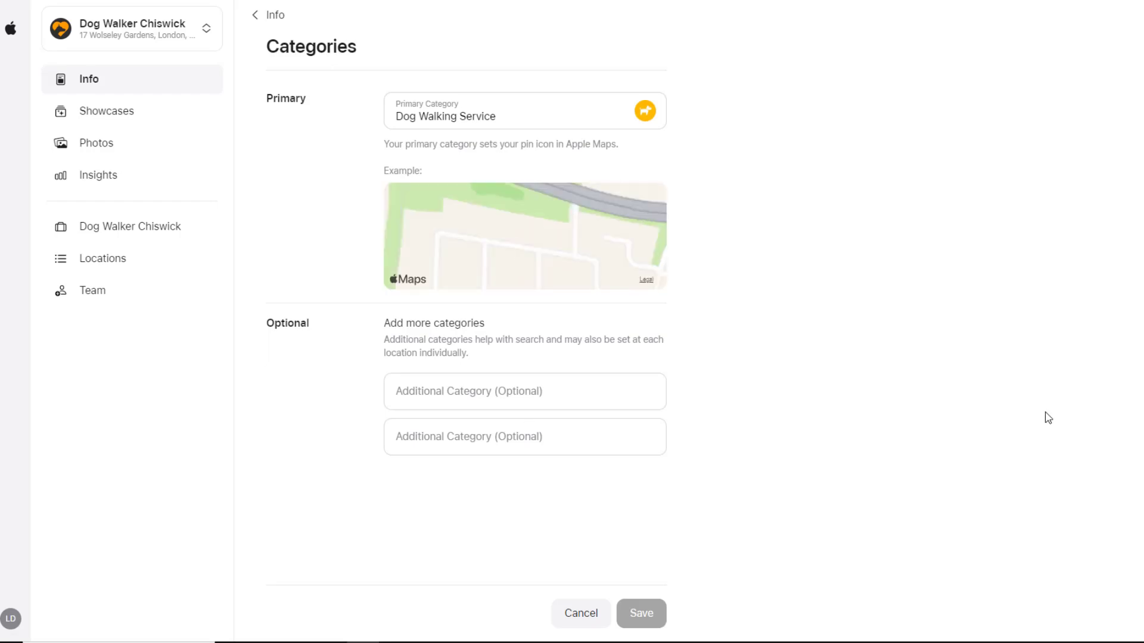
pyautogui.click(524, 391)
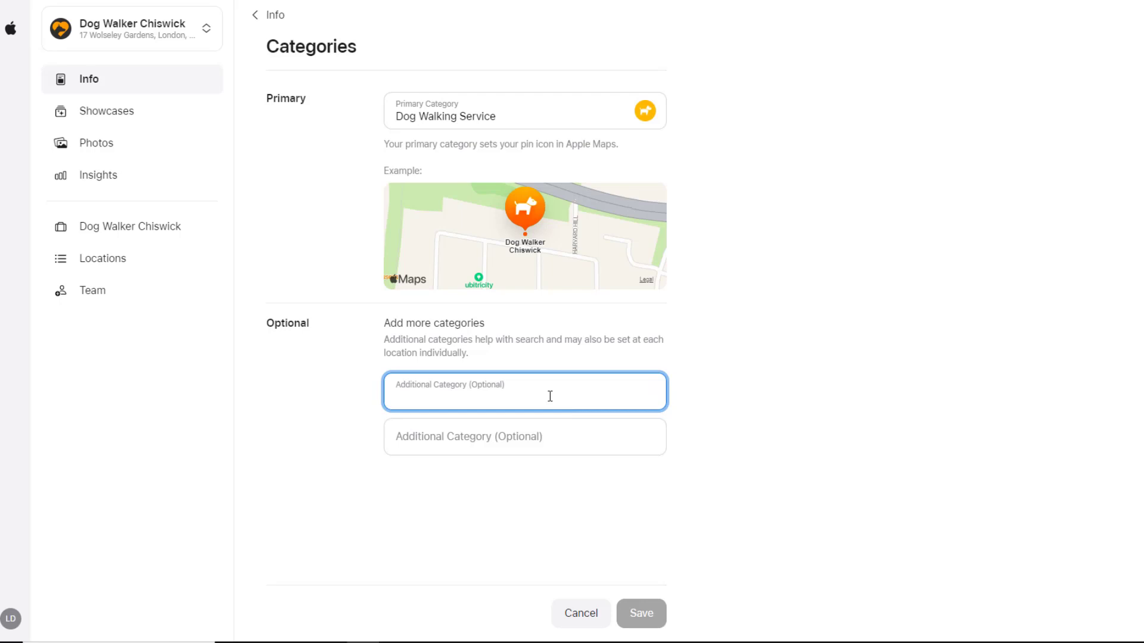
pyautogui.click(580, 613)
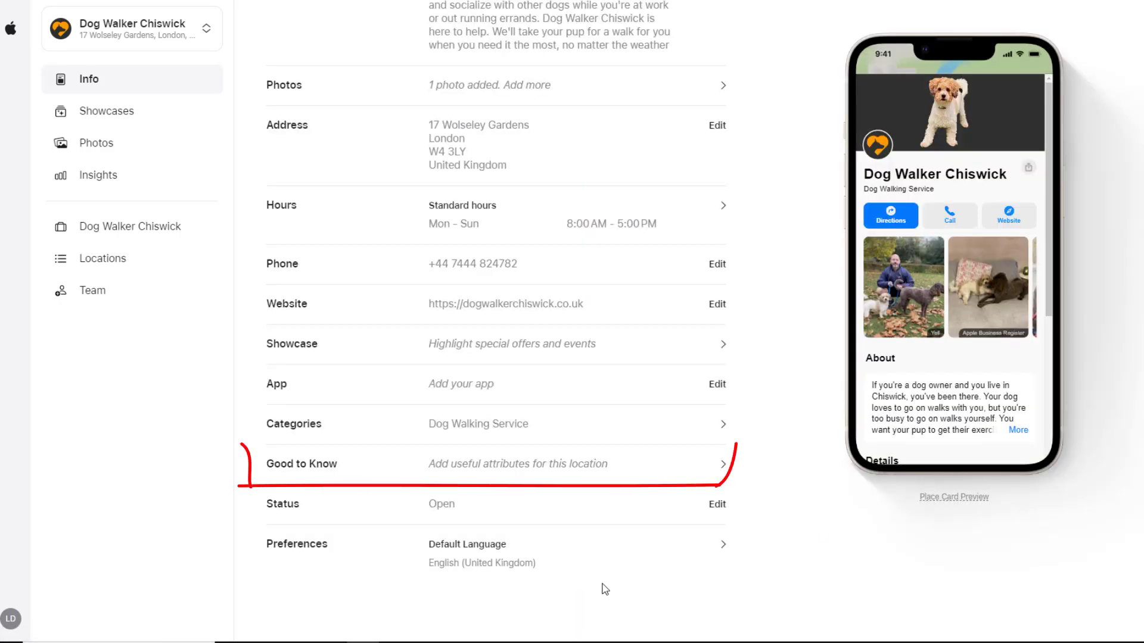
# Step: In Good to Know, mark Accepts Cash, Credit Cards and Debit Cards and save the attributes
pyautogui.click(518, 464)
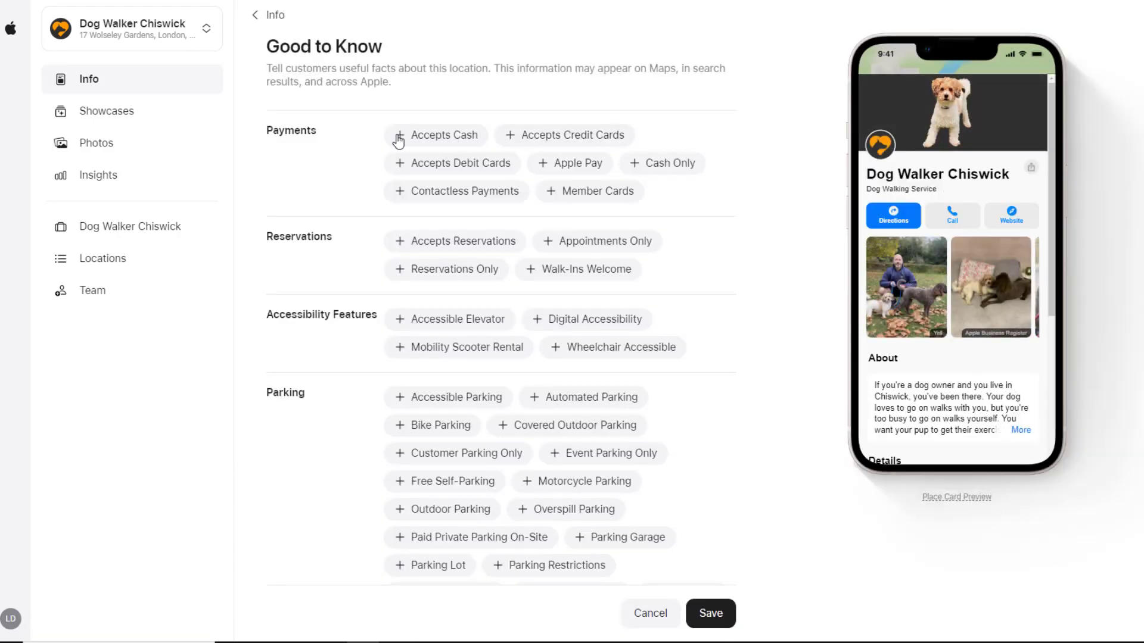
pyautogui.click(436, 135)
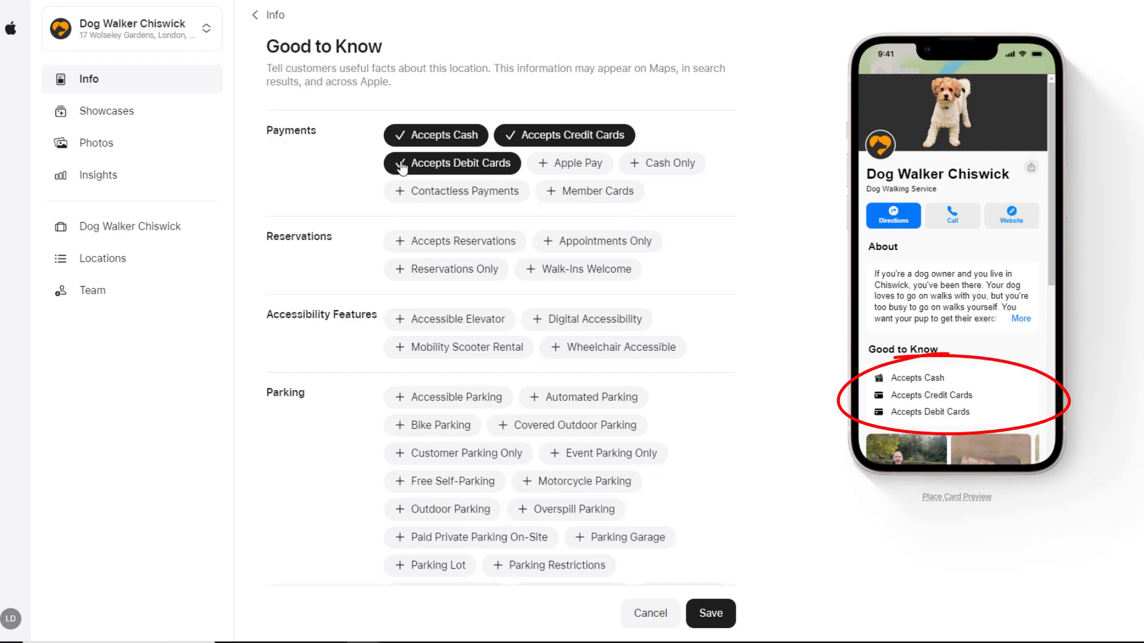
pyautogui.click(709, 612)
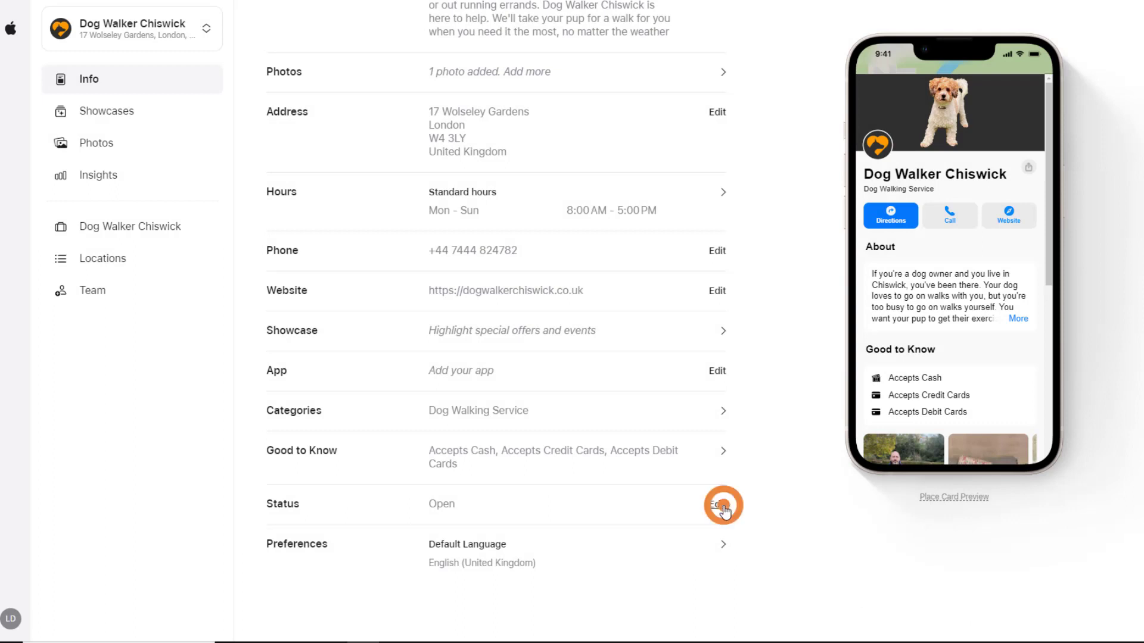
pyautogui.click(722, 504)
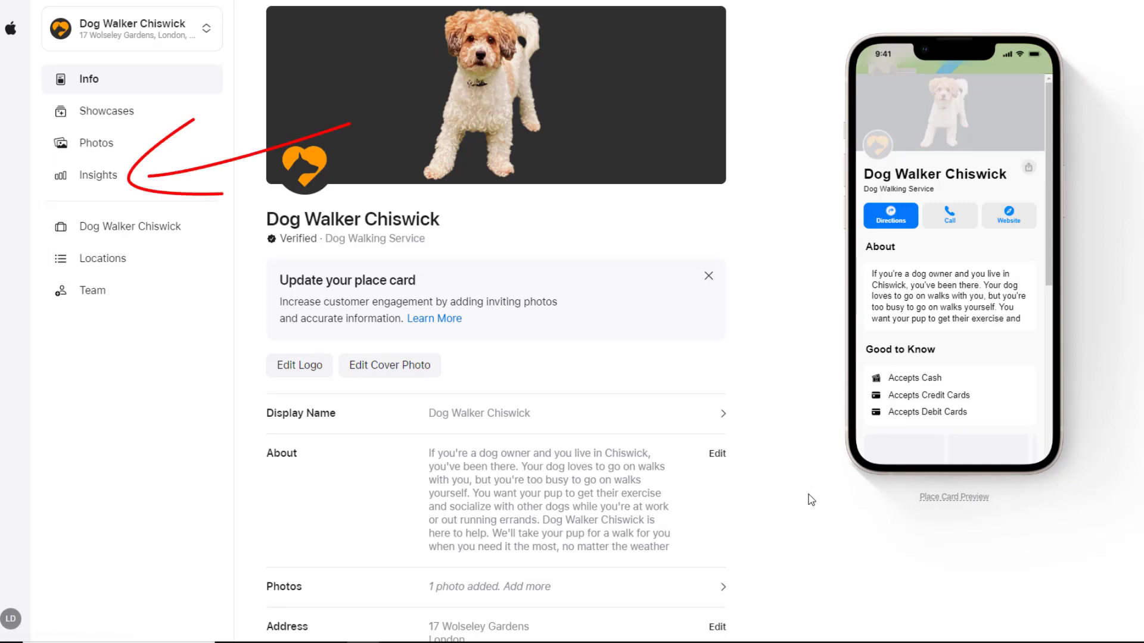
# Step: Review the Insights search statistics and the Place Card statistics, all showing not enough data
pyautogui.click(99, 175)
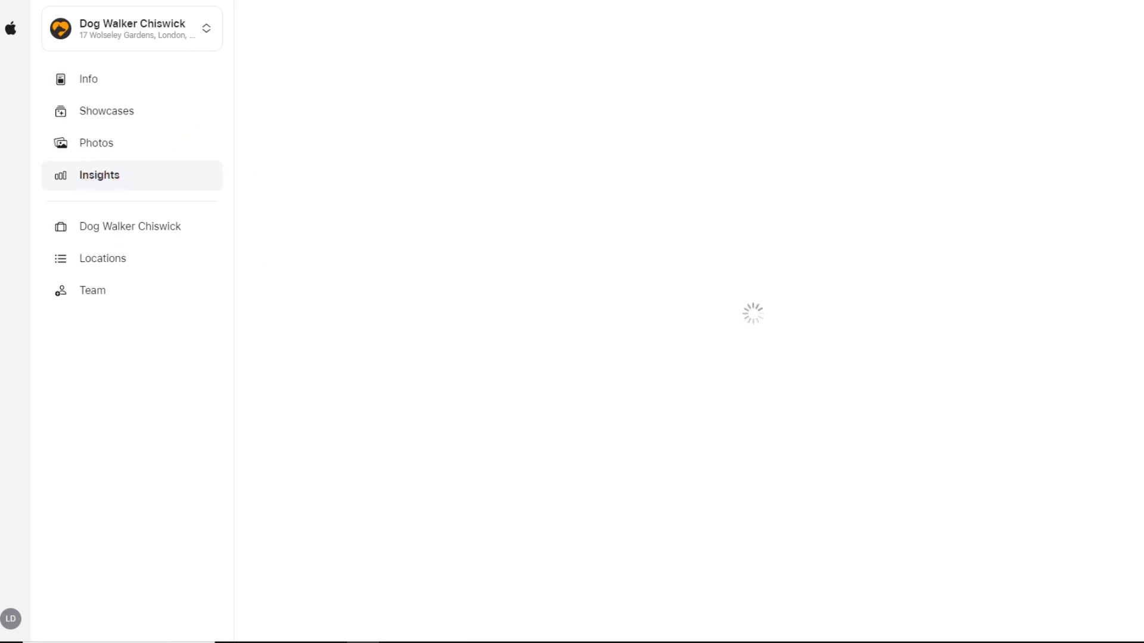
pyautogui.click(99, 174)
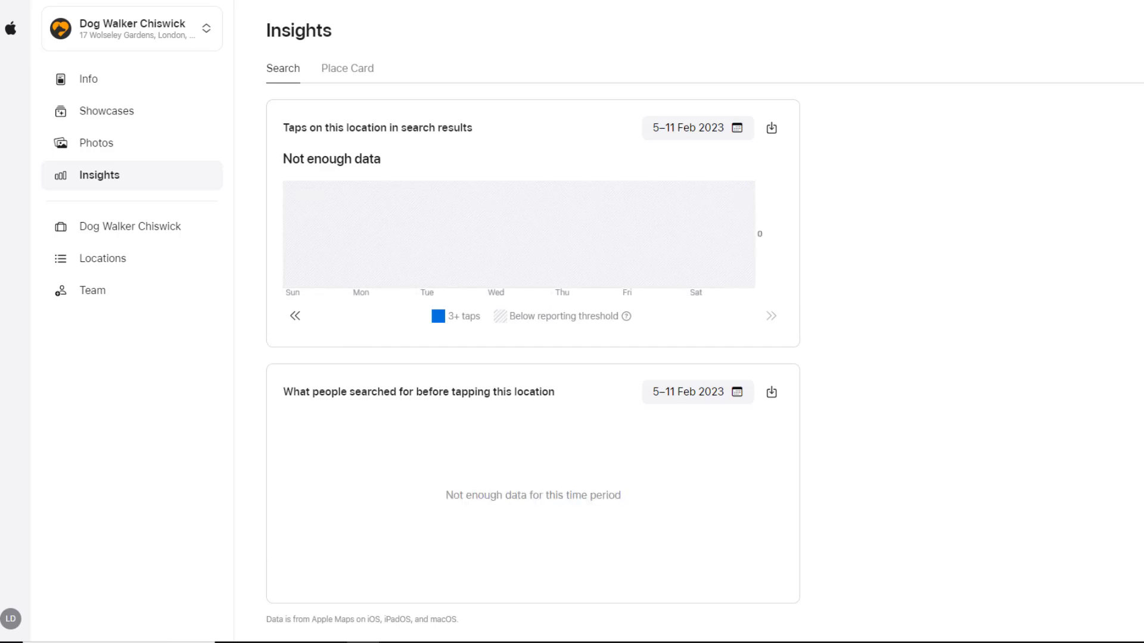
pyautogui.moveTo(272, 113); pyautogui.dragTo(277, 355)
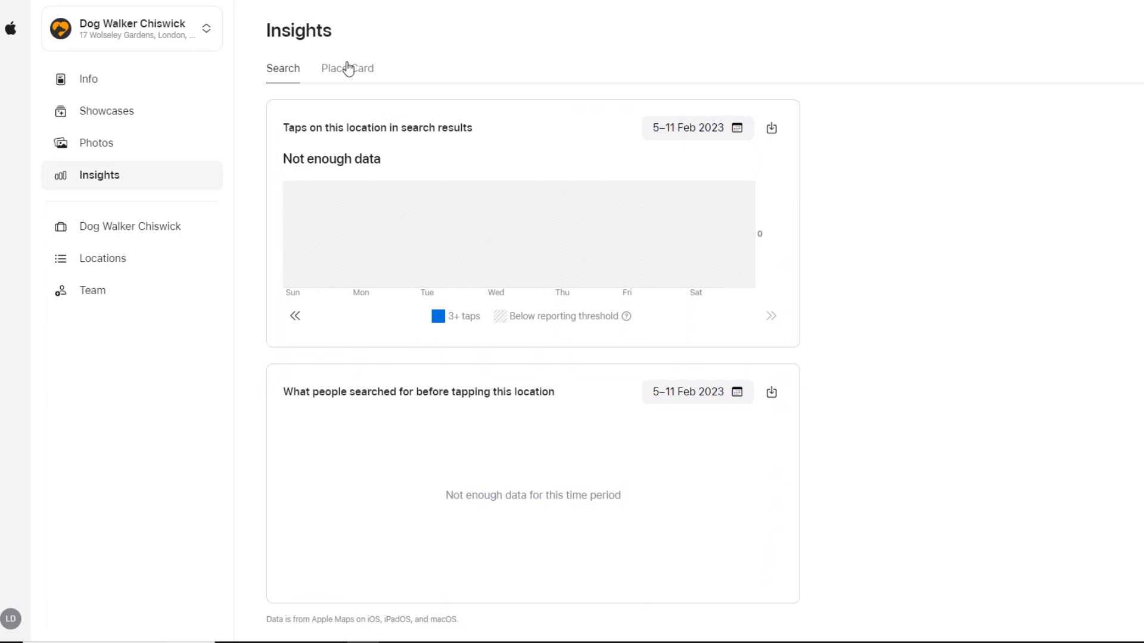
pyautogui.click(347, 68)
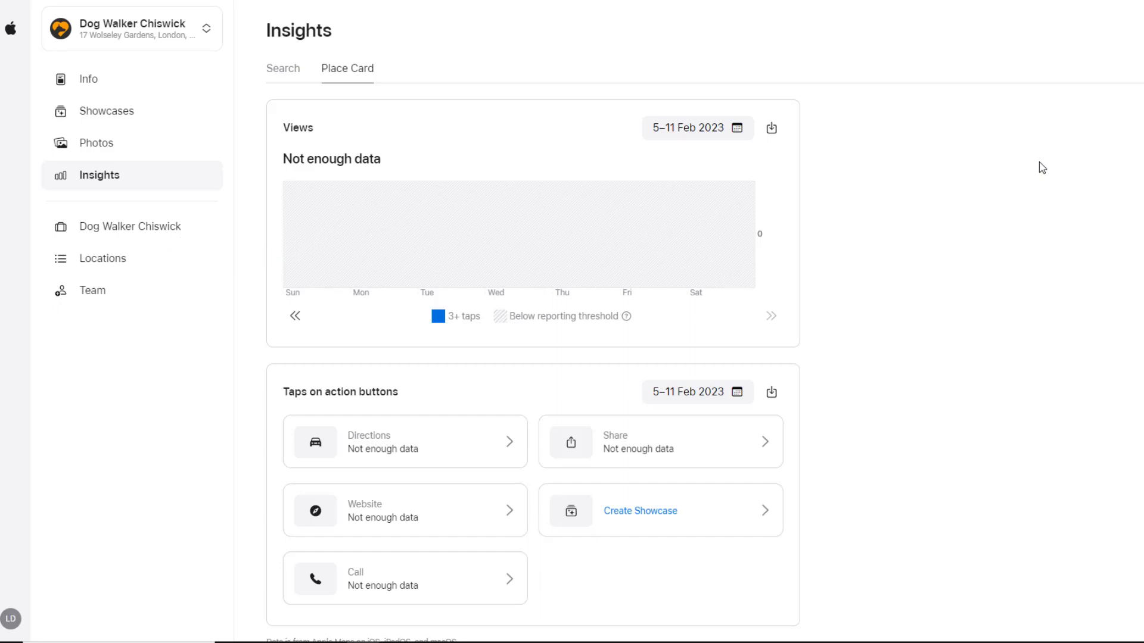
# Step: Go to the Team page and bring up the Role filter options
pyautogui.click(93, 290)
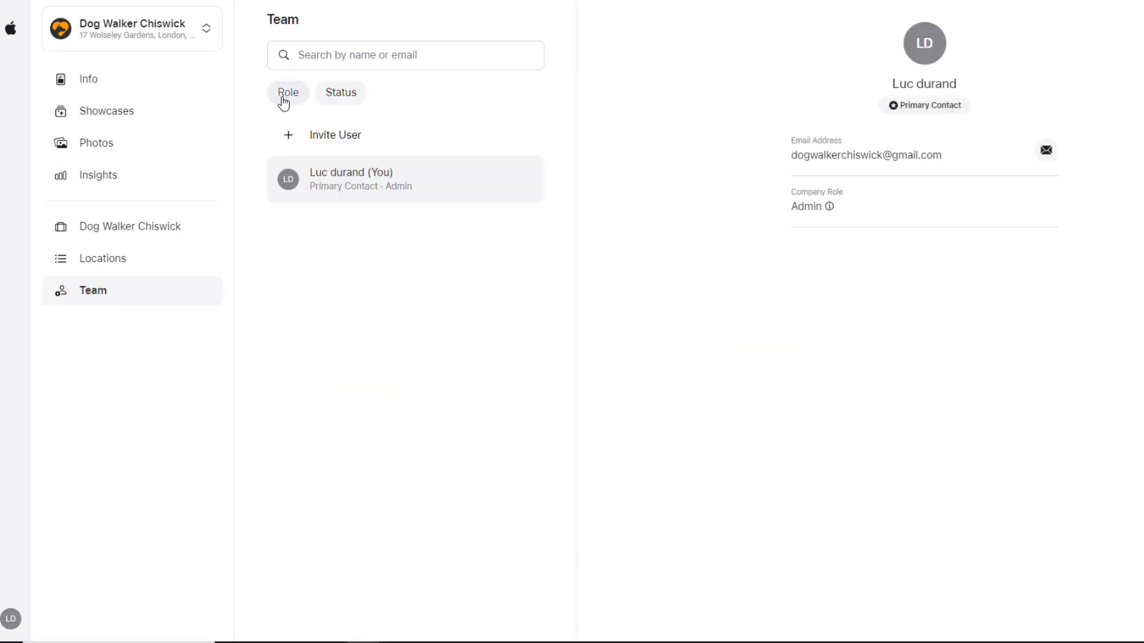
pyautogui.click(288, 93)
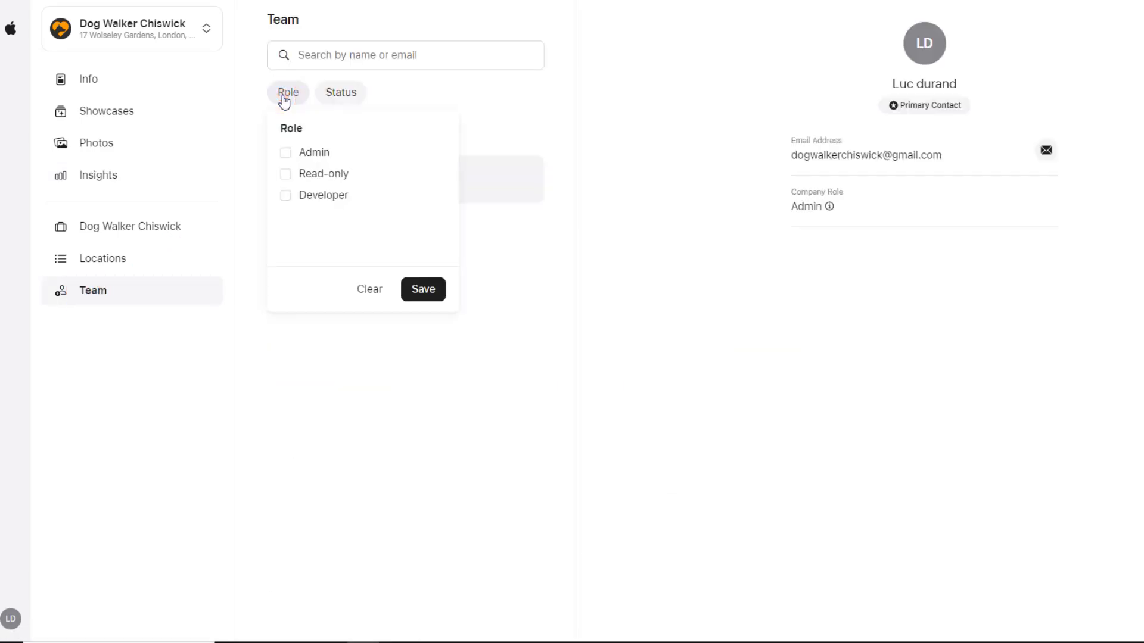